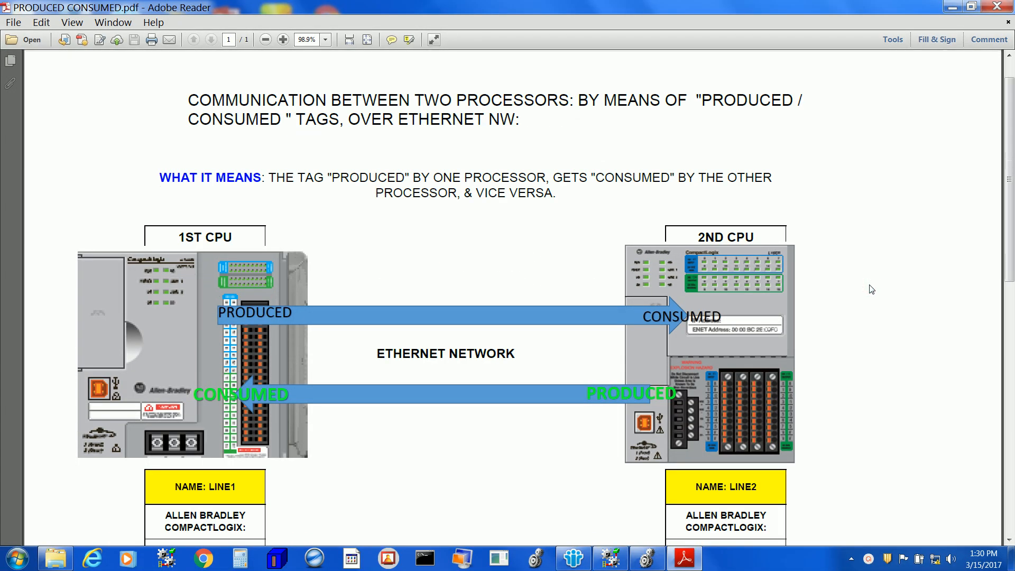
Step: Scroll the PDF down to the LINE1 and LINE2 CPU name, model, IP and subnet tables
scroll(down, 3)
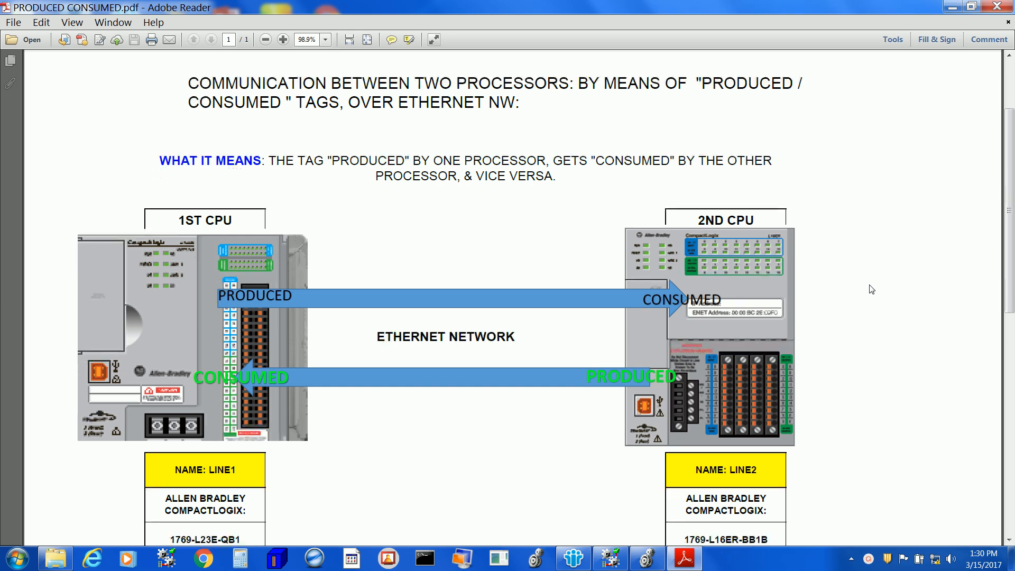
scroll(down, 3)
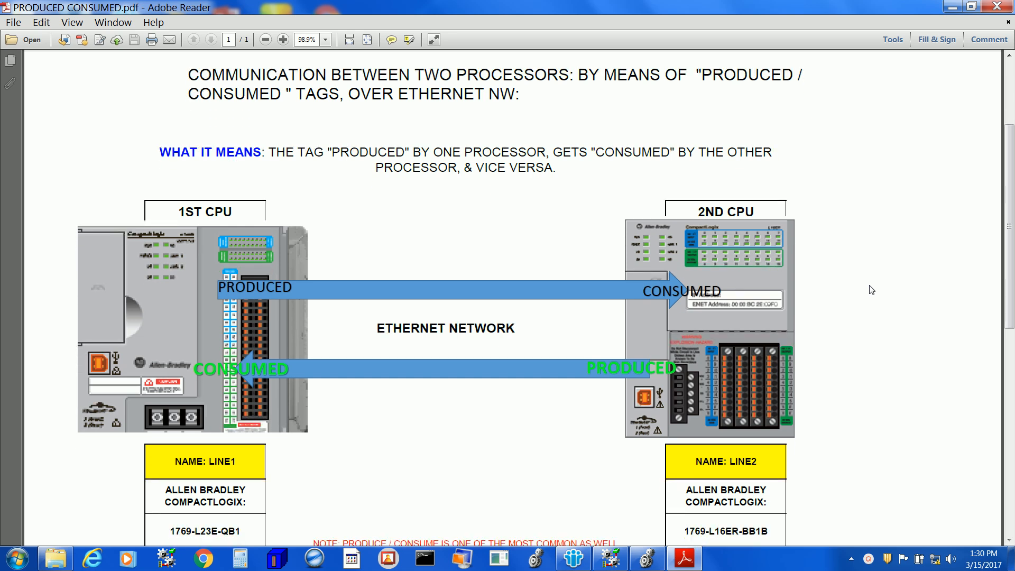
scroll(down, 3)
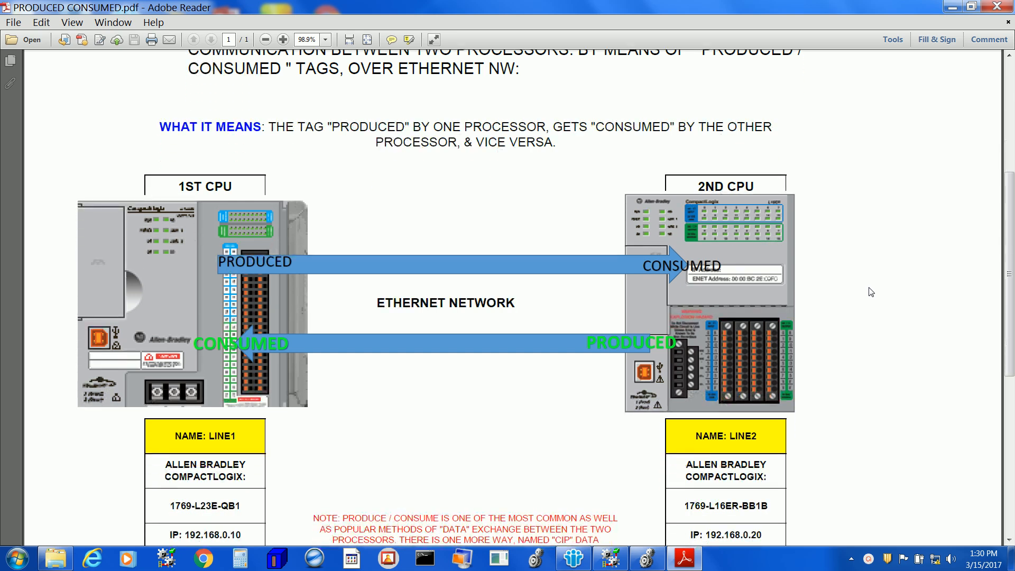
scroll(down, 3)
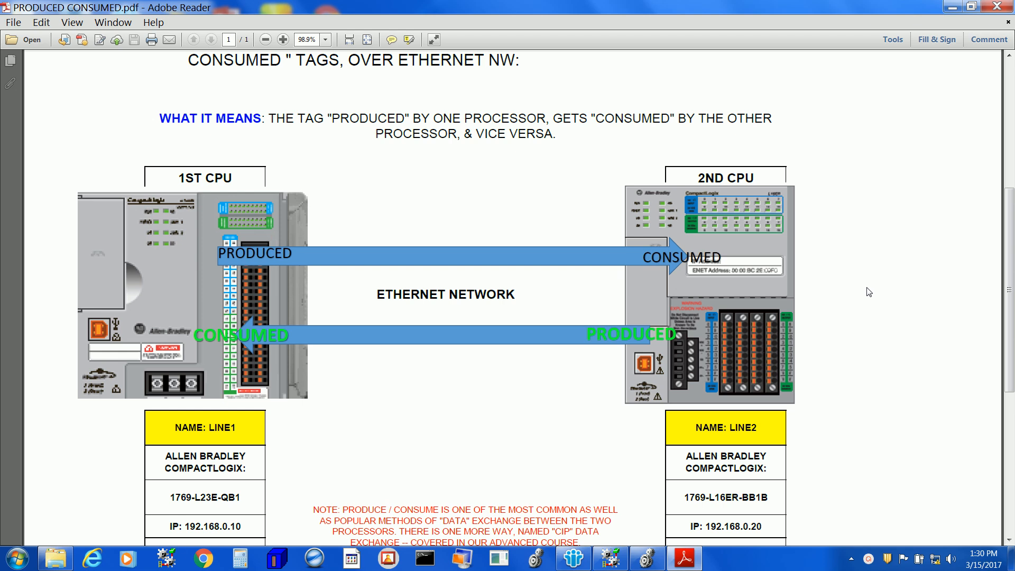
scroll(down, 3)
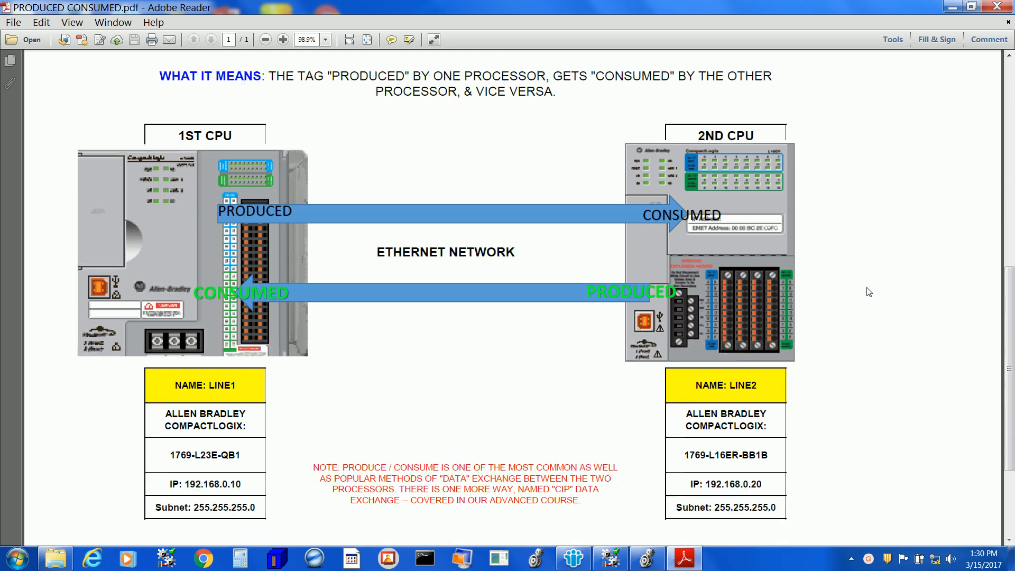
scroll(down, 3)
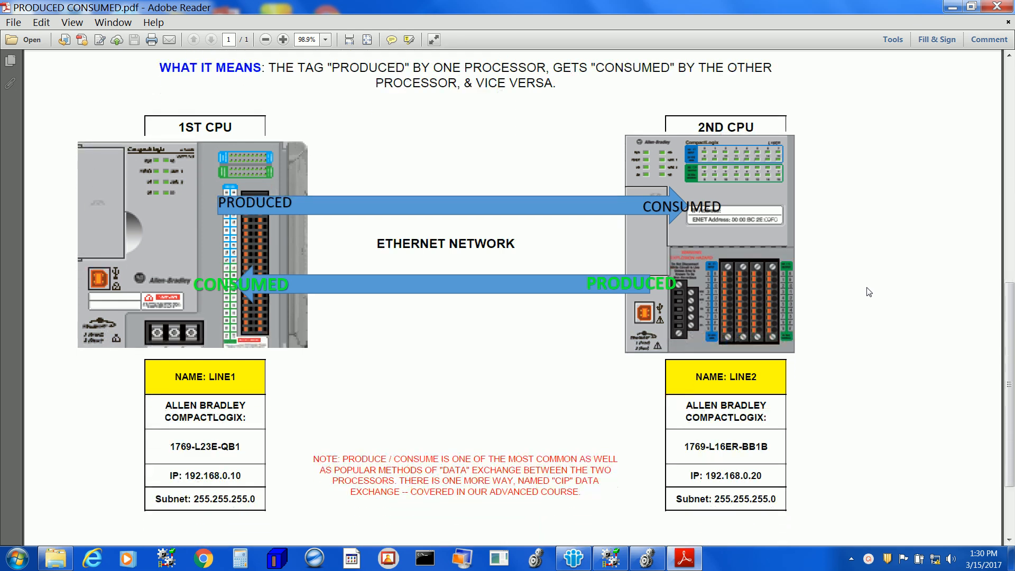
scroll(down, 3)
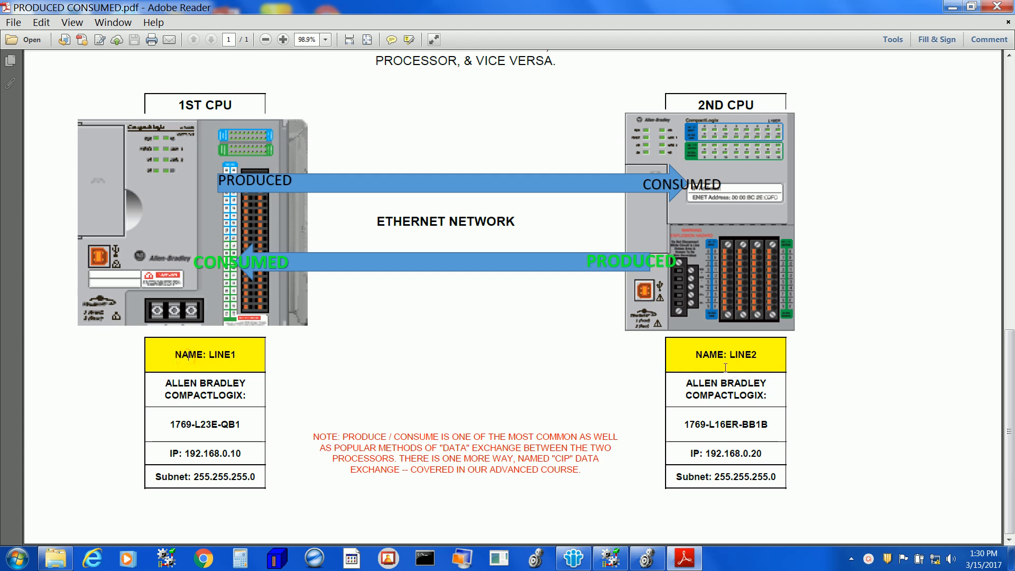
mouse_move(690, 355)
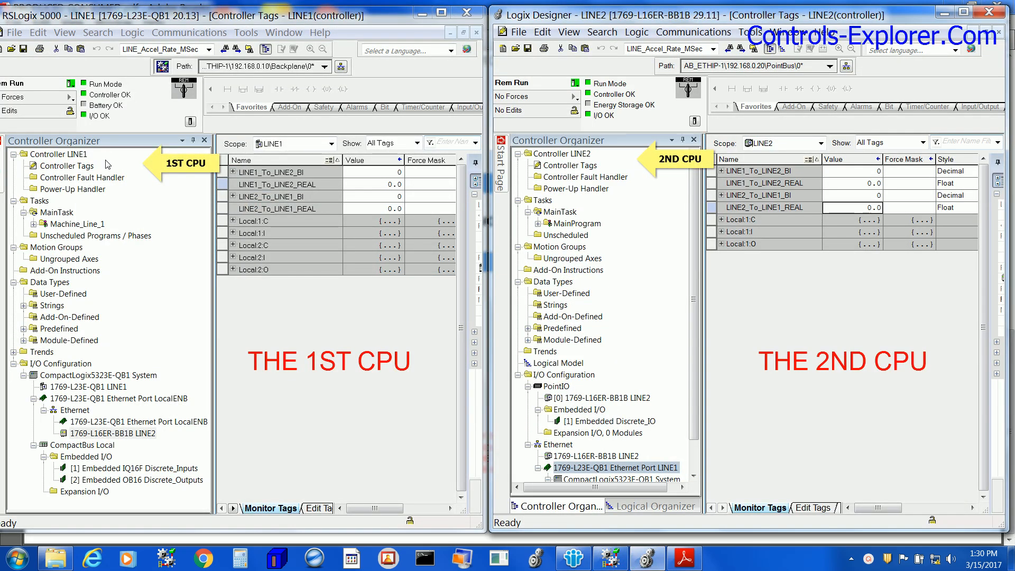
click(59, 154)
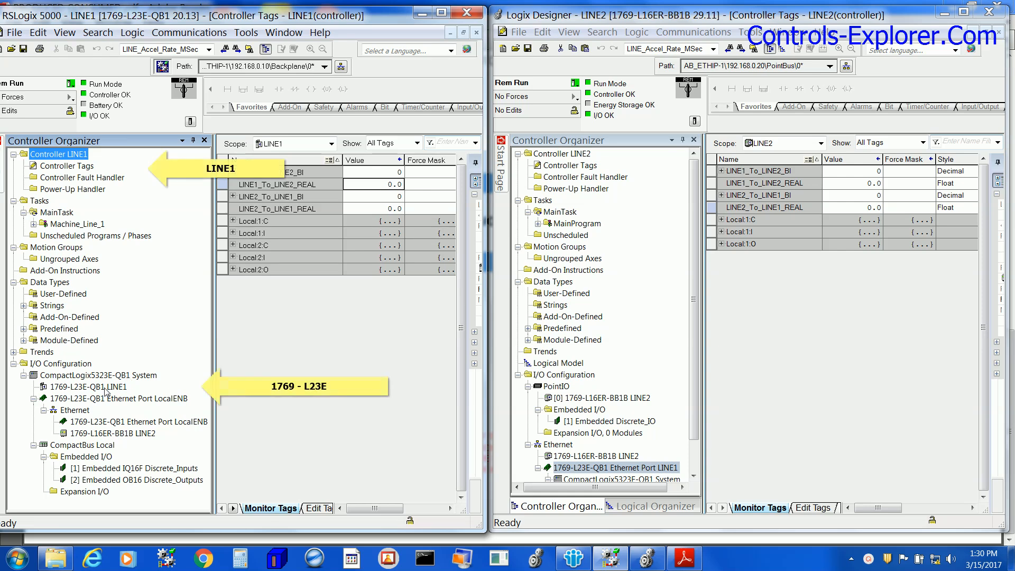
click(113, 433)
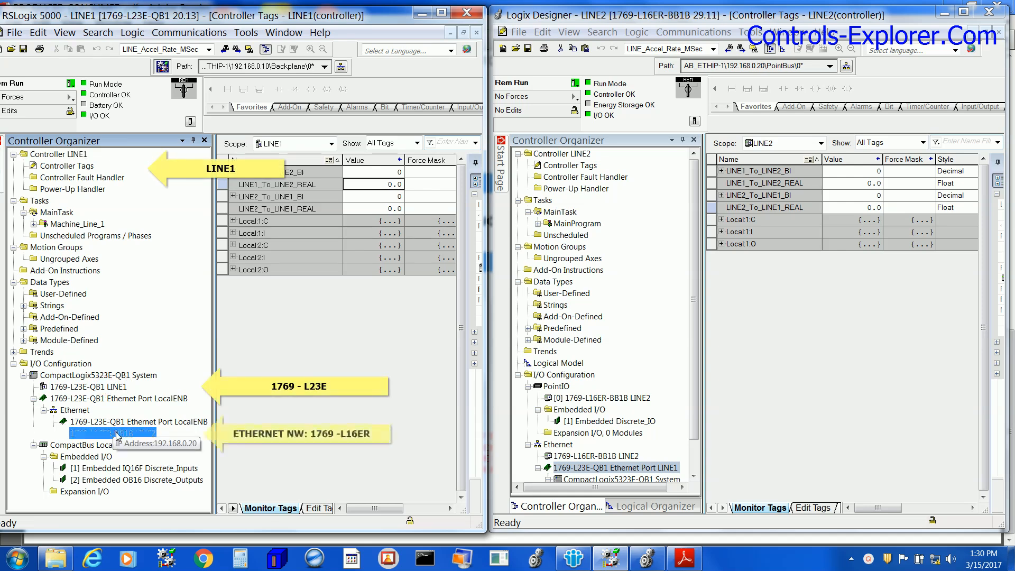
click(562, 153)
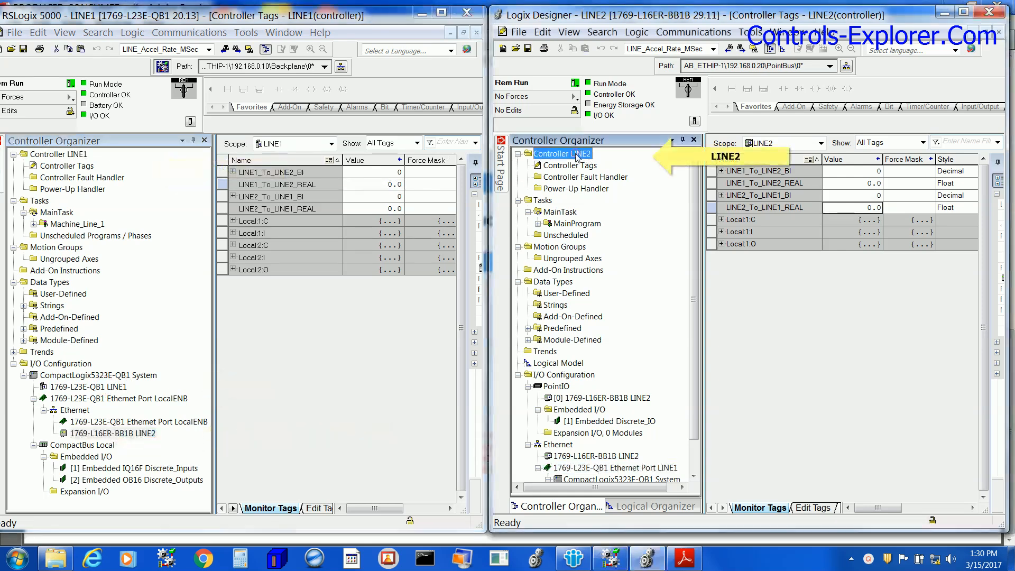
click(603, 397)
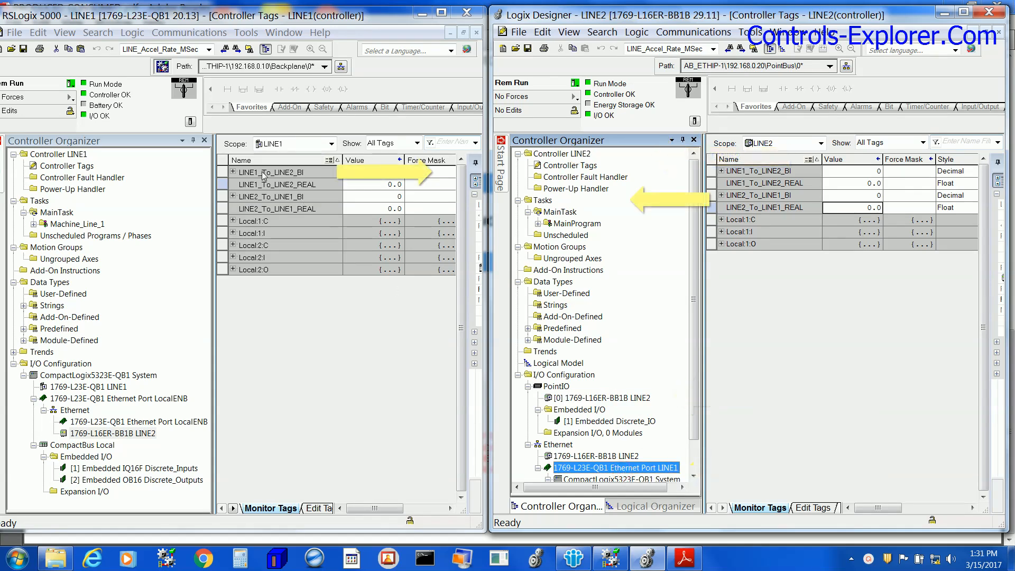
click(369, 172)
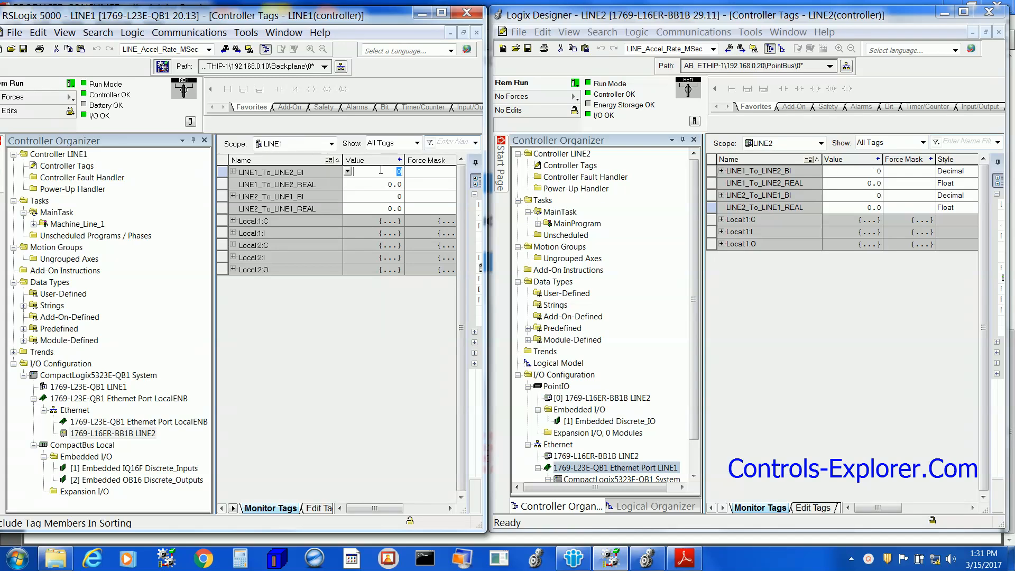
Step: Enter 11 in a produced tag and try editing the consumed REAL on LINE2
text(11)
click(374, 184)
text(12.65)
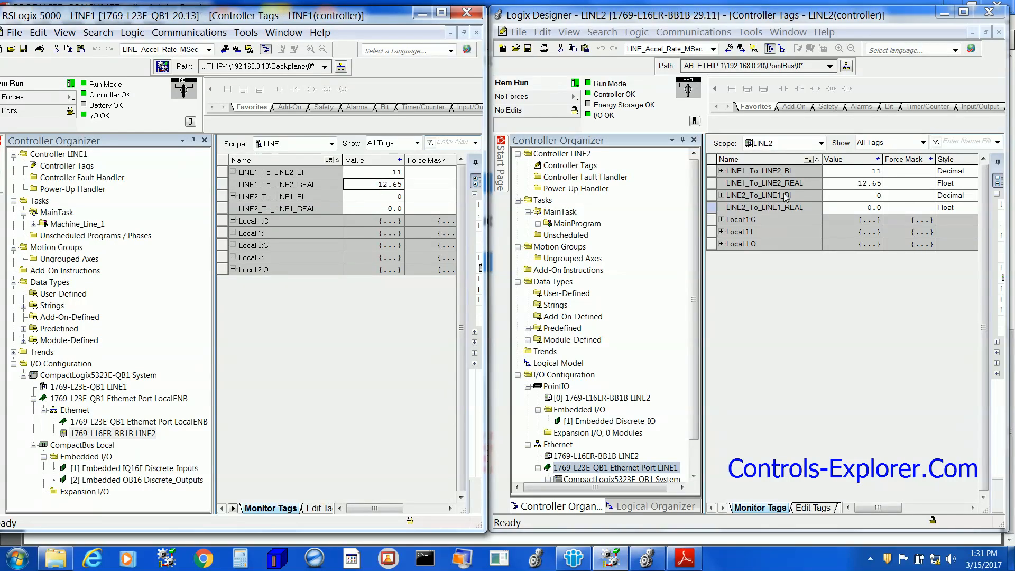
double_click(851, 182)
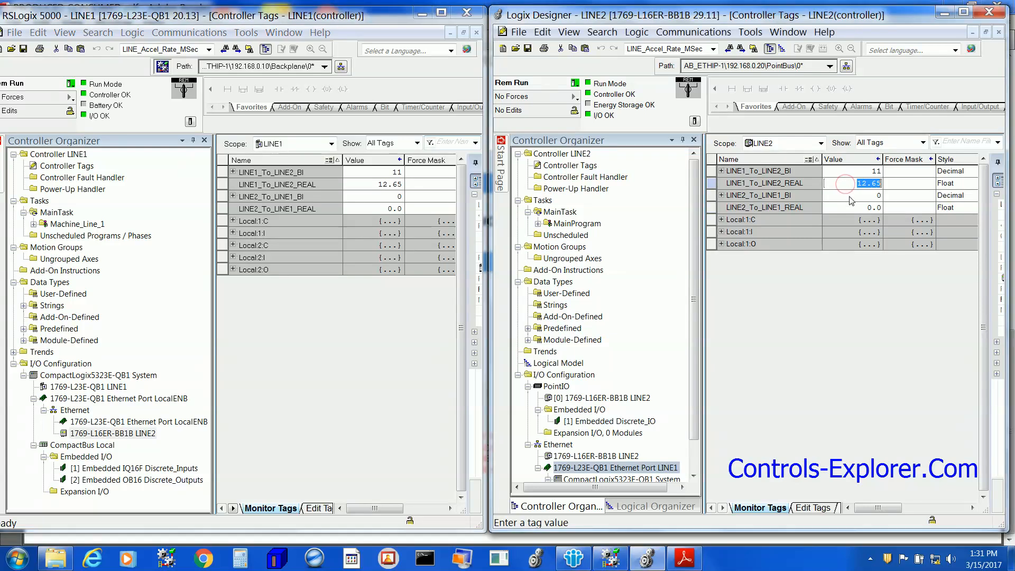
click(855, 195)
text(56)
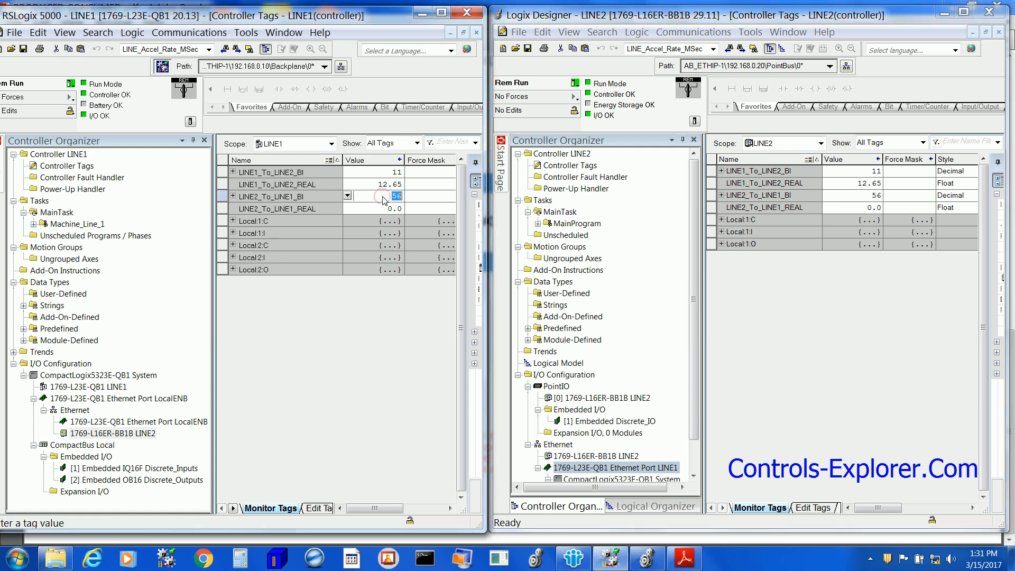
Step: Check the received BI and REAL values on LINE1 and expand LINE1_To_LINE2_BI into bits
click(871, 207)
text(78.92)
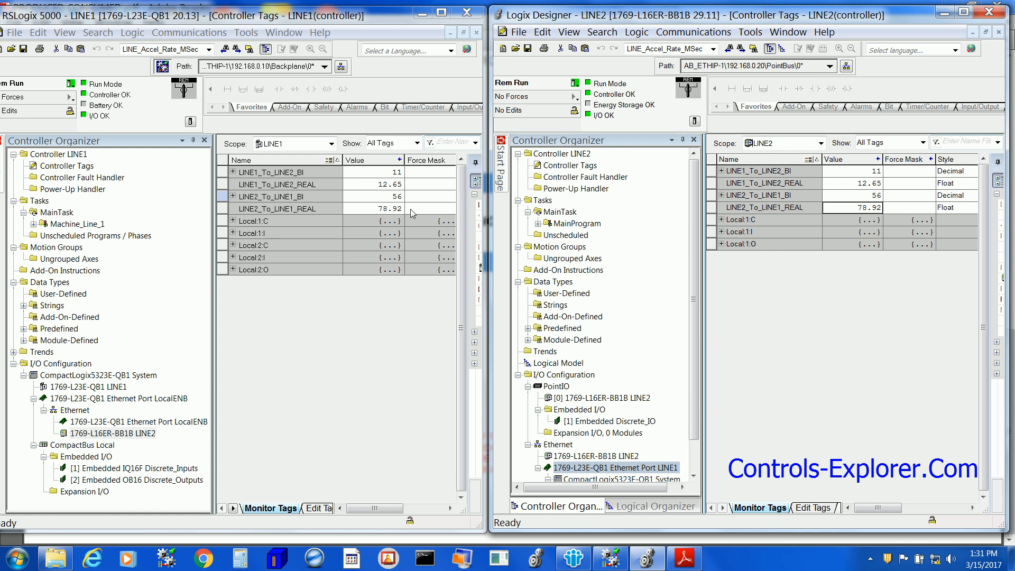
click(374, 208)
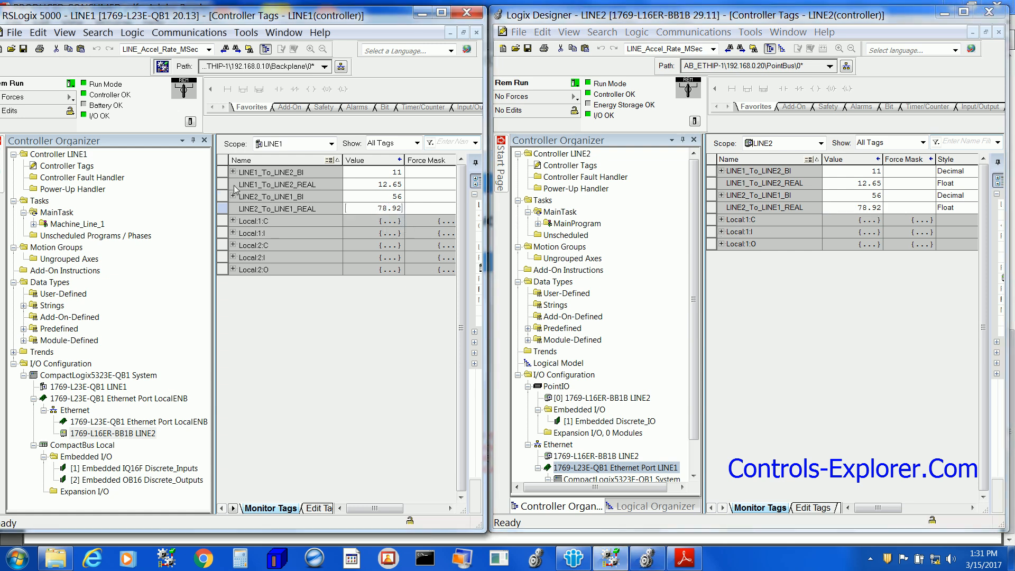
click(233, 171)
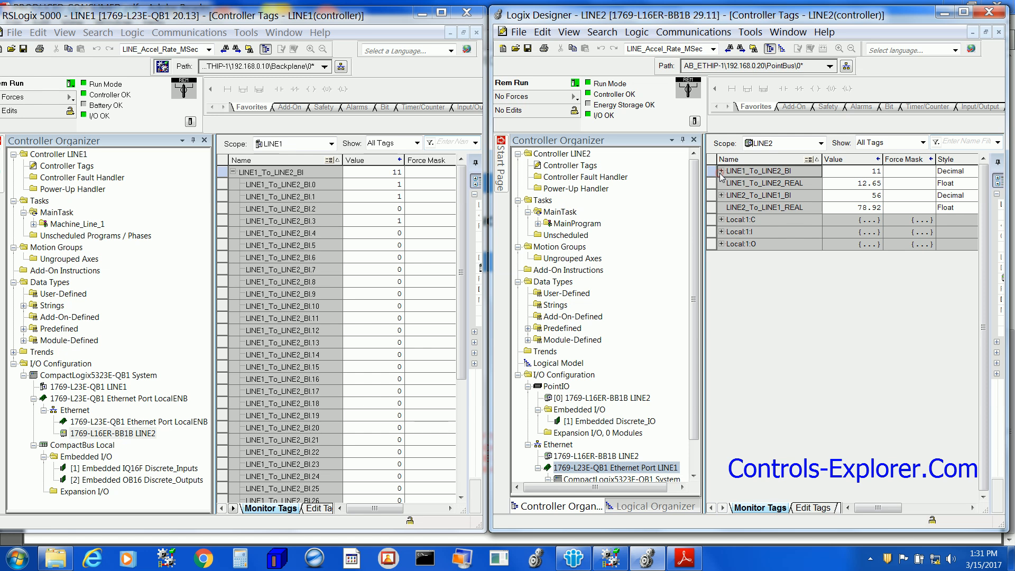
Step: Expand LINE2_To_LINE1_BI (56) into bits in both controllers, then return to the PDF
click(227, 171)
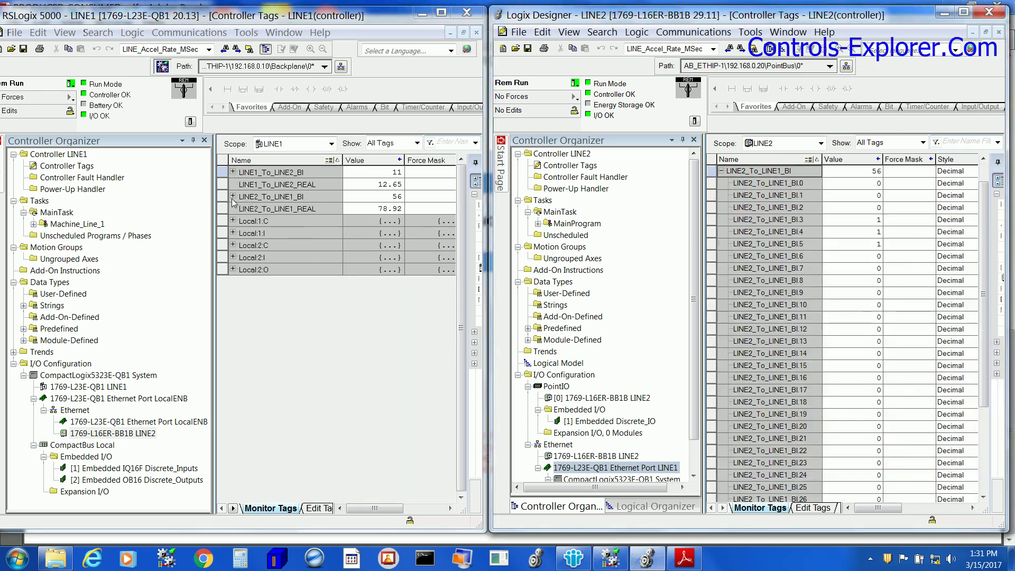
click(233, 196)
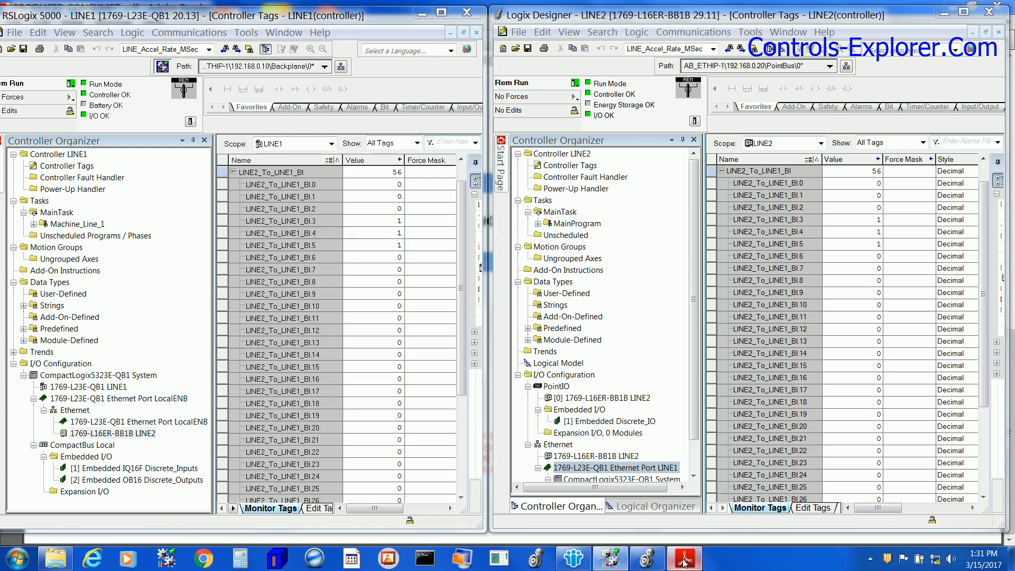
click(684, 558)
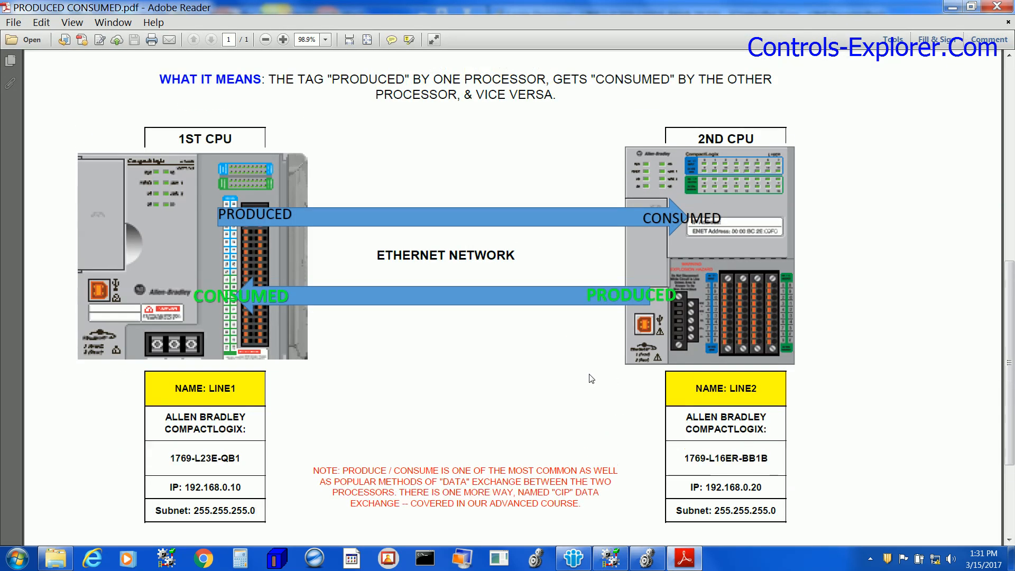
Step: Scroll the diagram PDF to the LINE1/LINE2 IP tables, then go back to LINE1's project
click(609, 558)
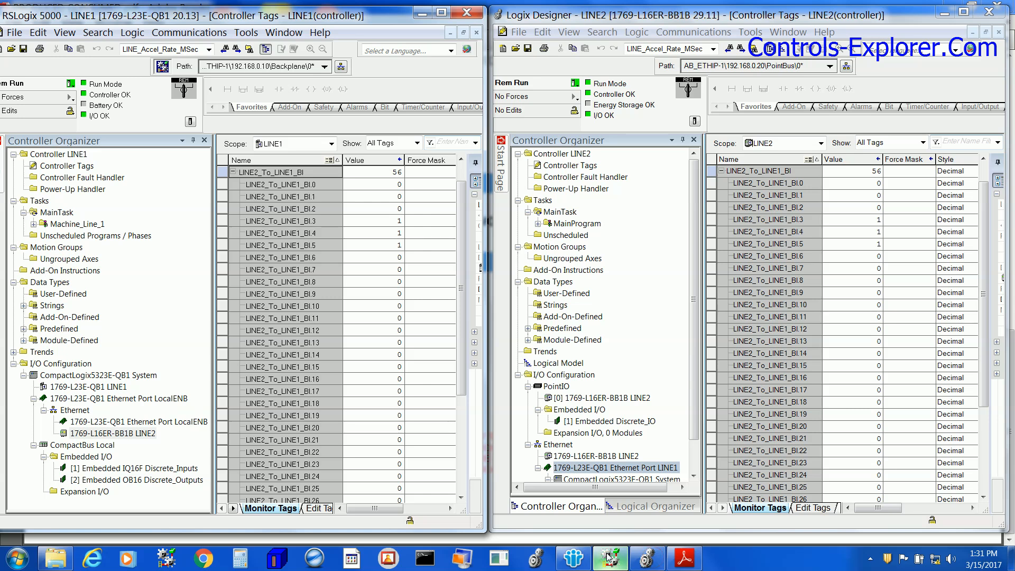
click(683, 558)
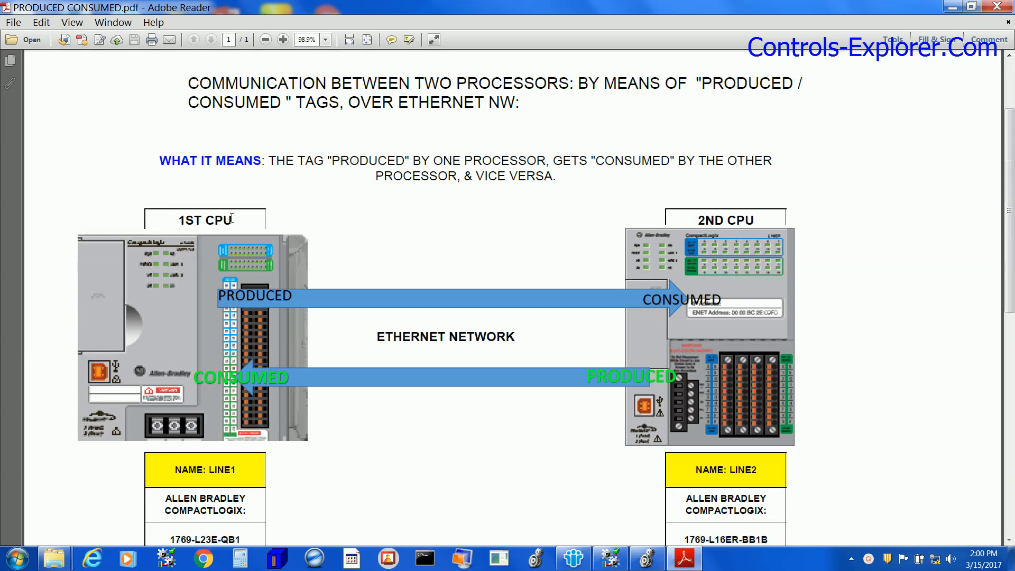
scroll(down, 3)
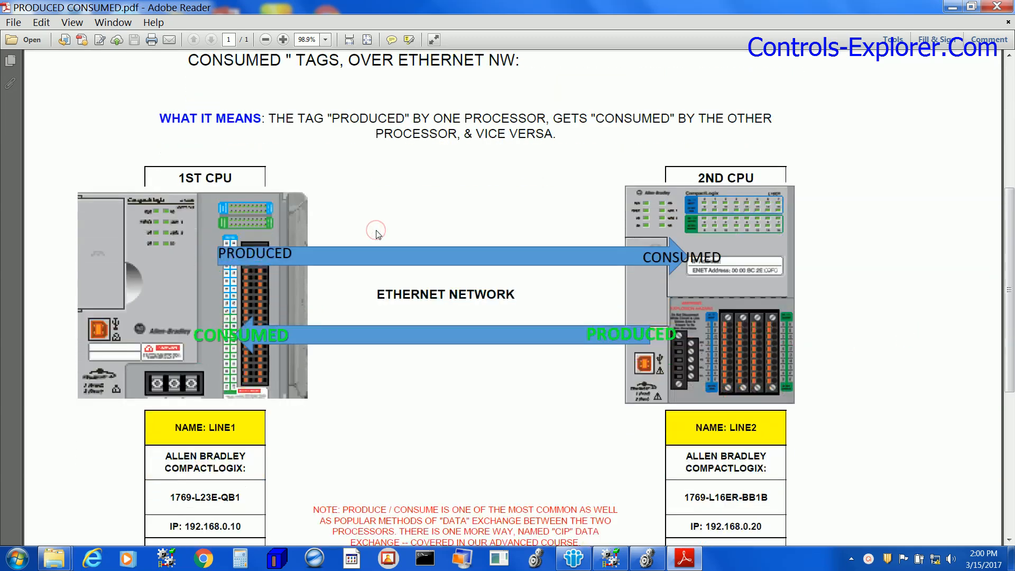
scroll(down, 3)
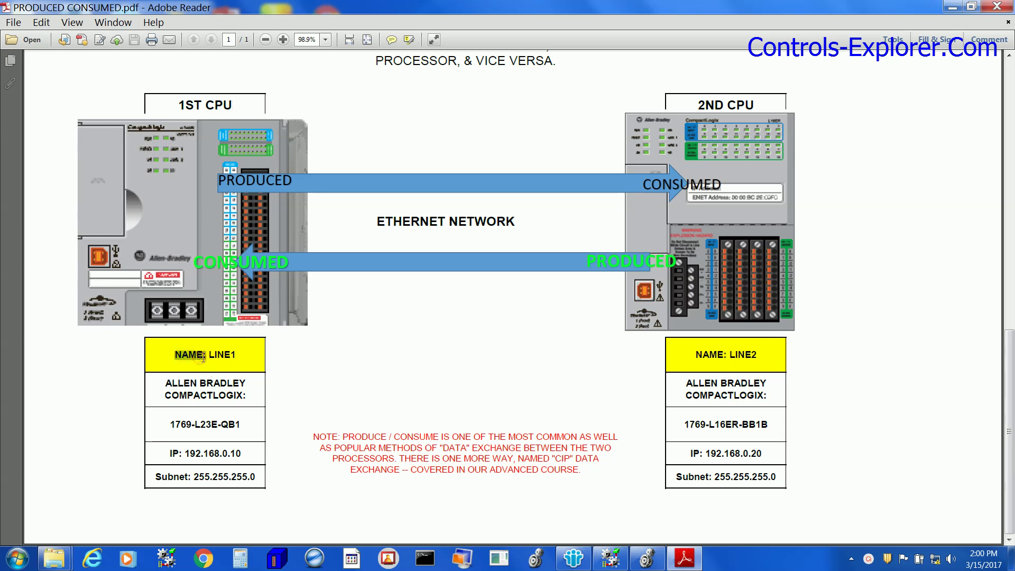
mouse_move(237, 424)
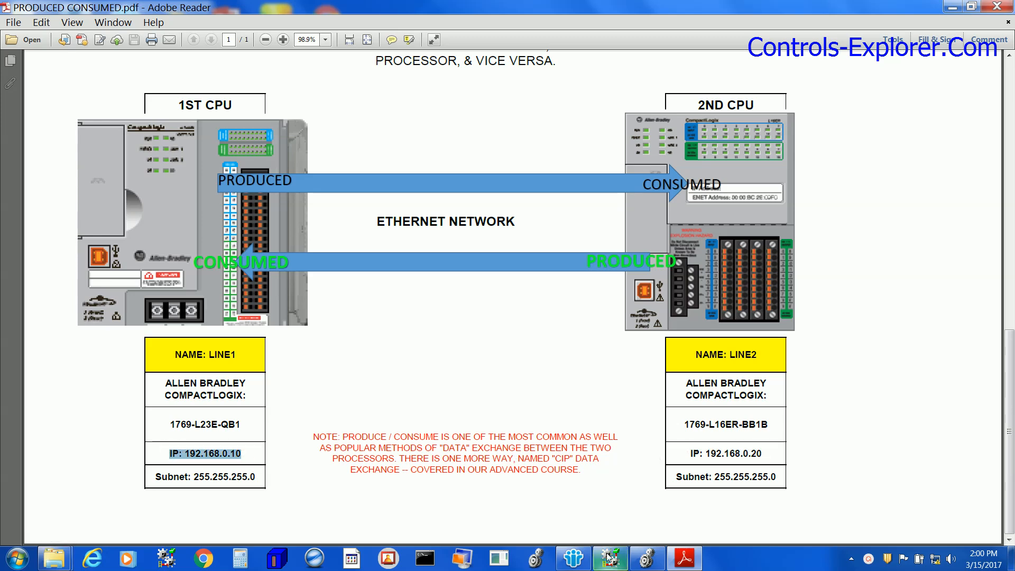
click(609, 559)
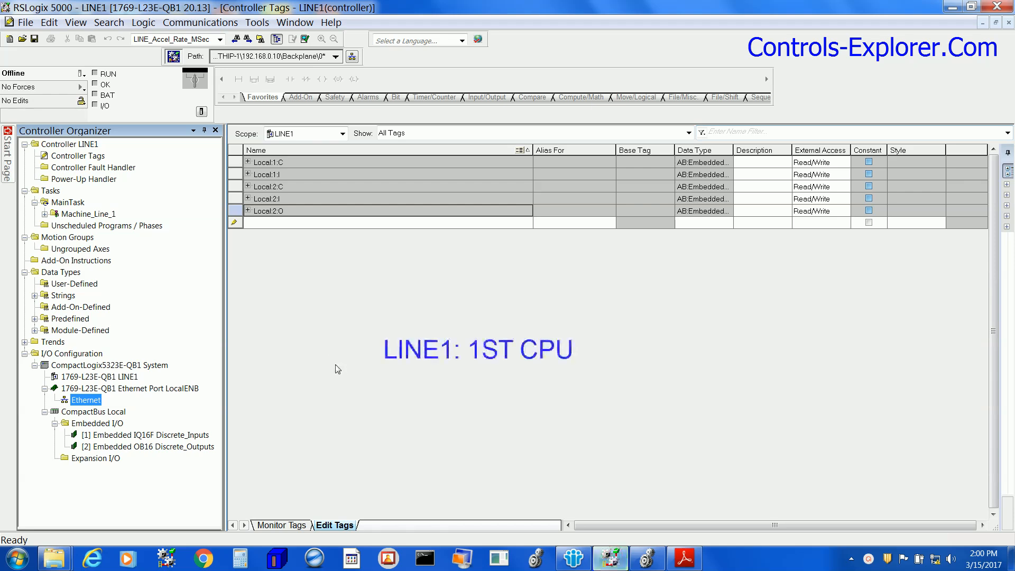
click(70, 144)
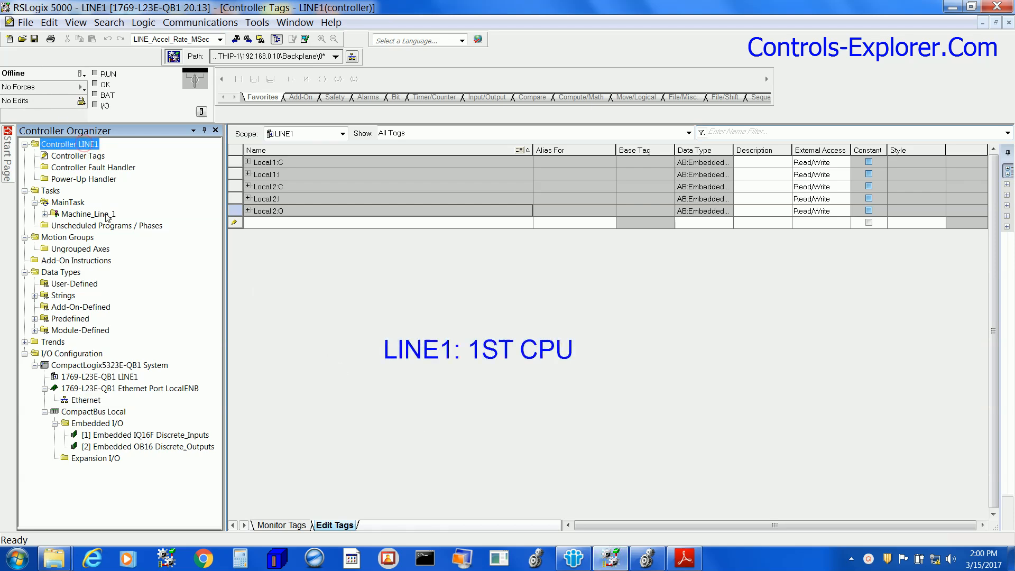
click(100, 376)
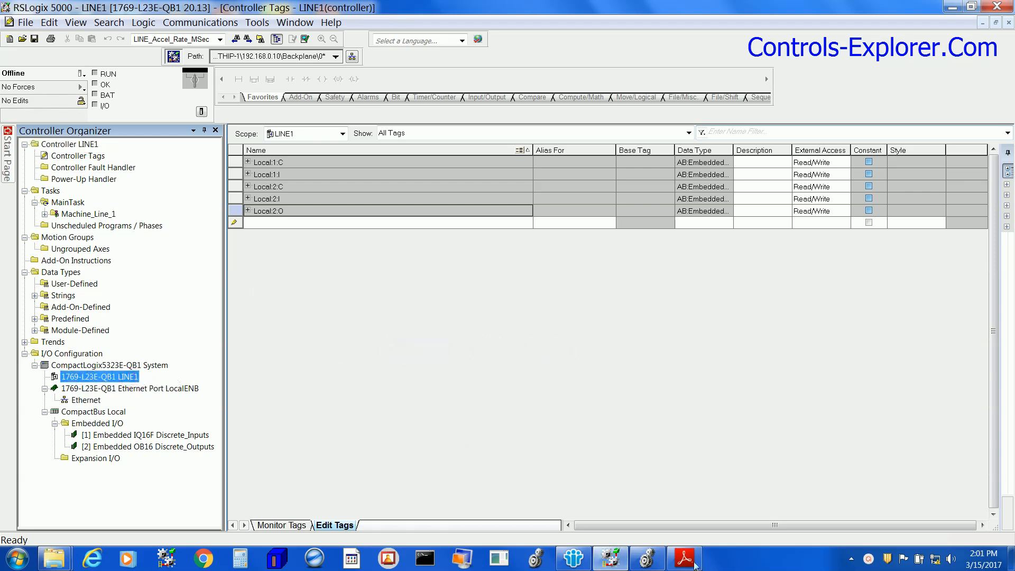
click(684, 559)
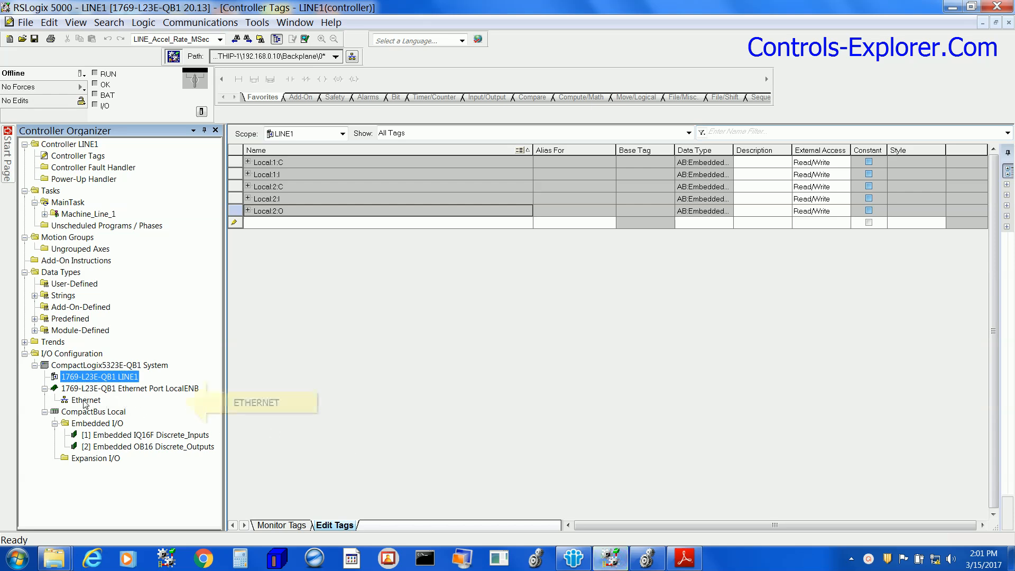
Step: Create a new 1769-L16ER-BB1B controller module under LINE1's Ethernet network
right_click(87, 401)
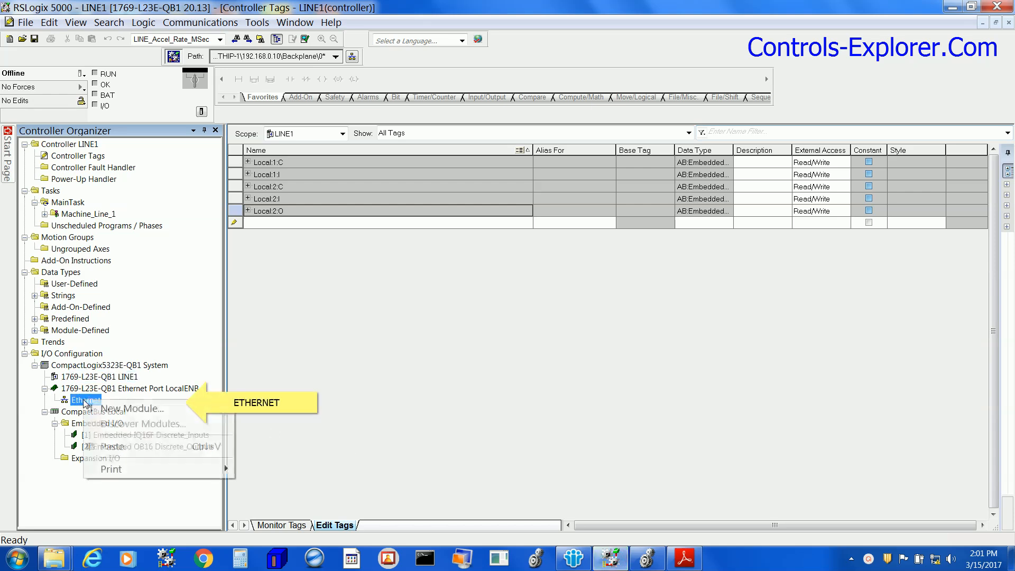
click(133, 408)
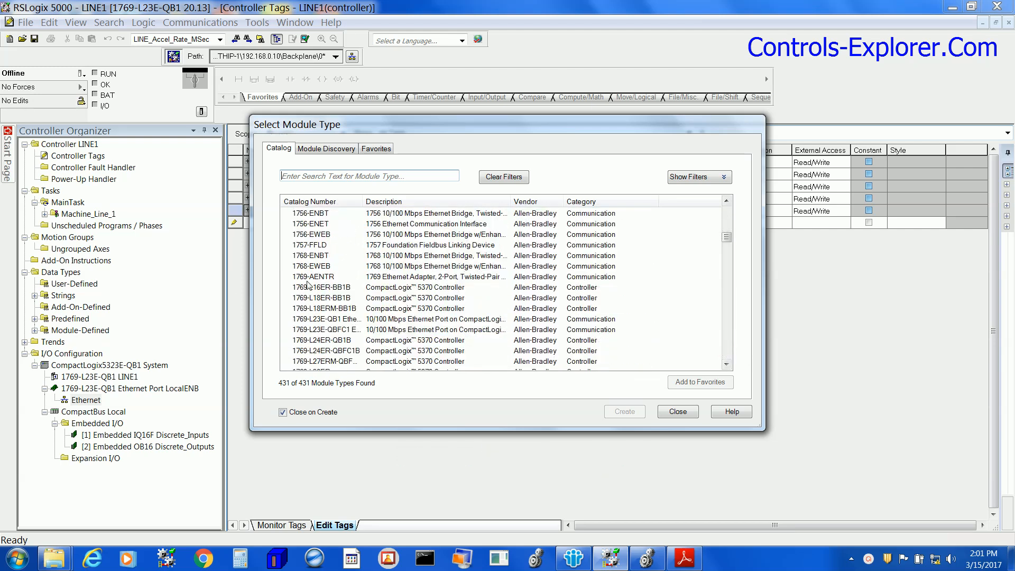
click(322, 286)
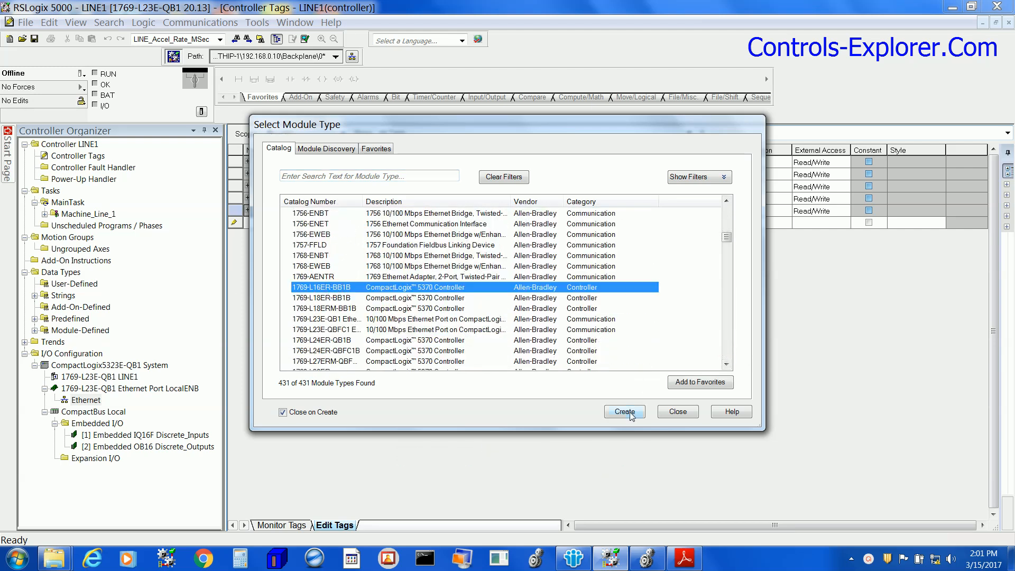
click(623, 412)
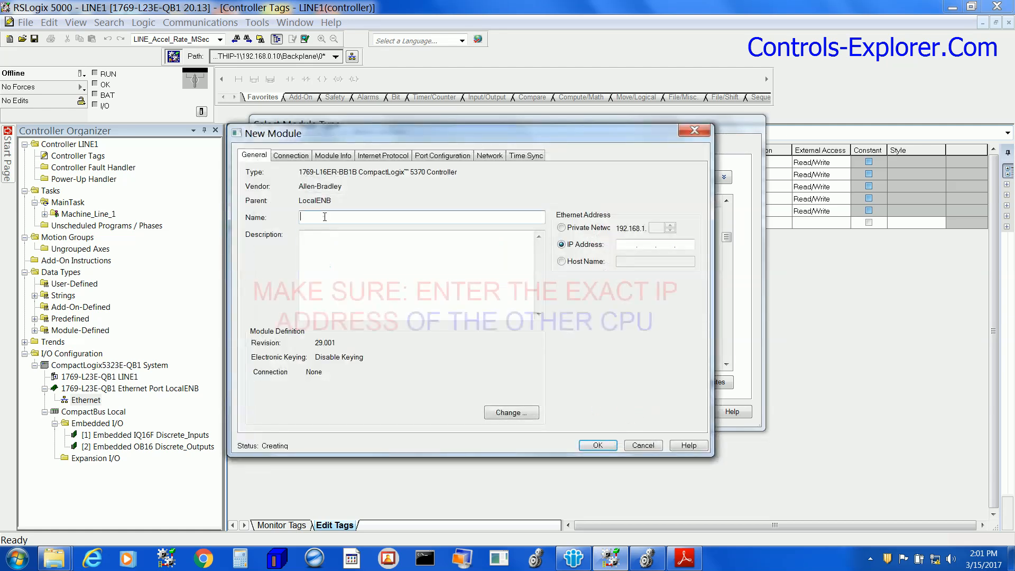
Step: Name the module LINE2 with IP address 192.168.0.20 and confirm it
text(LIN)
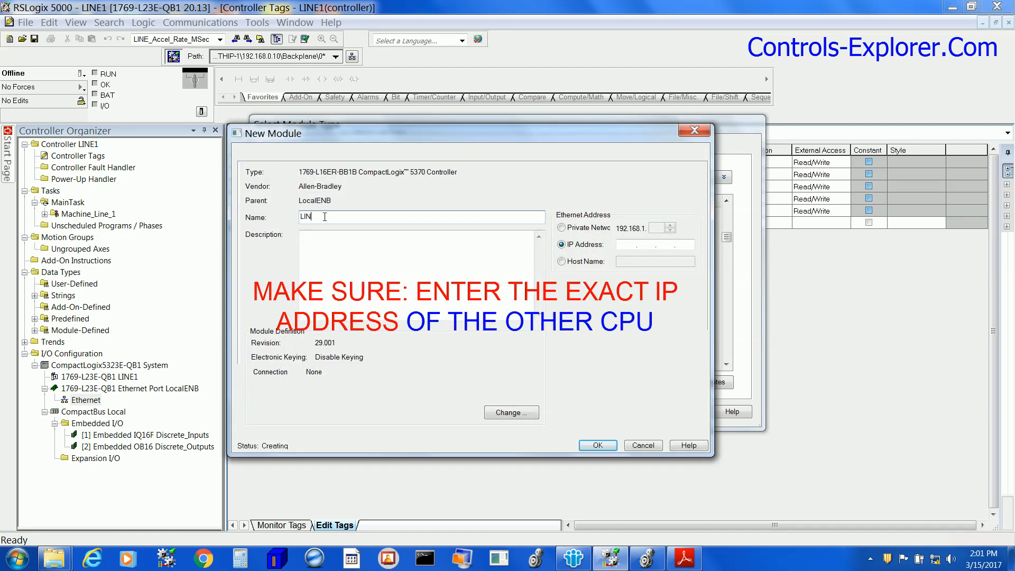
text(E2)
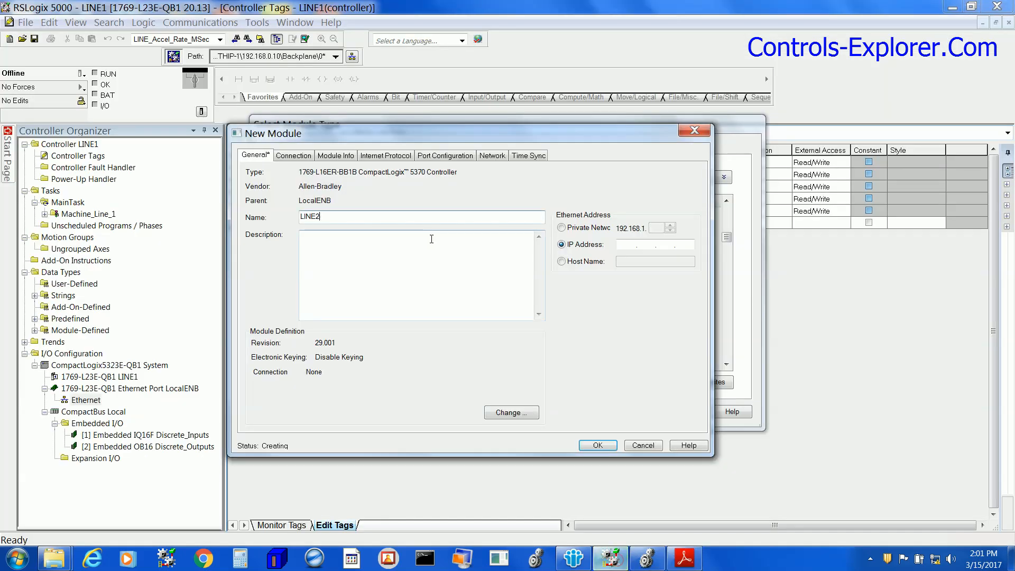
click(654, 245)
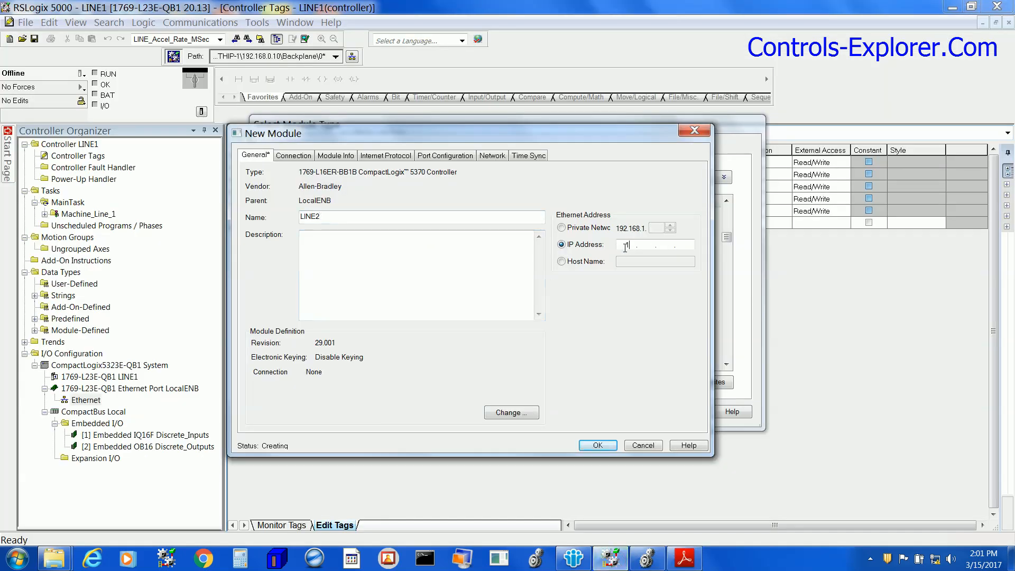
text(192.168.0.)
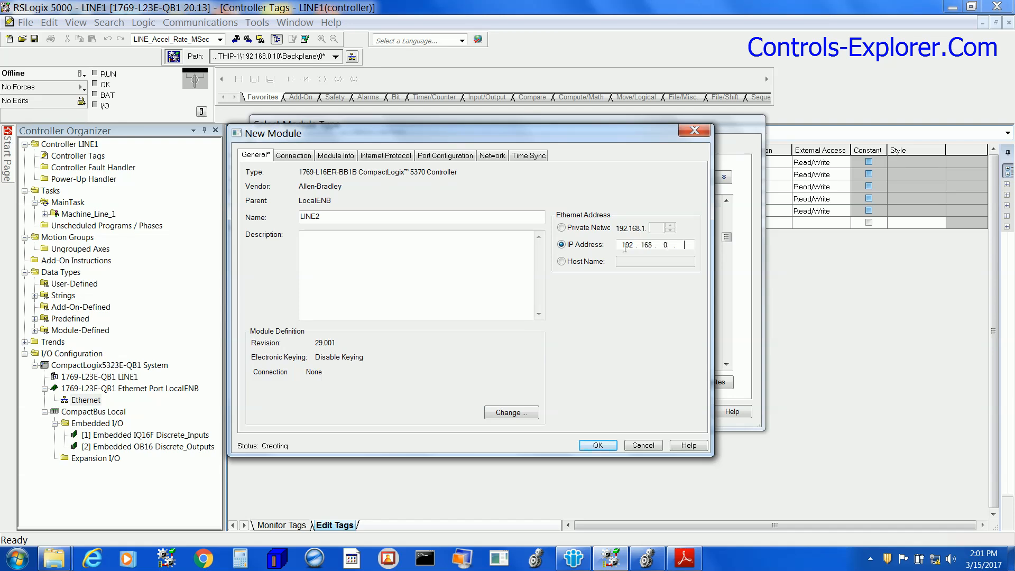
click(684, 559)
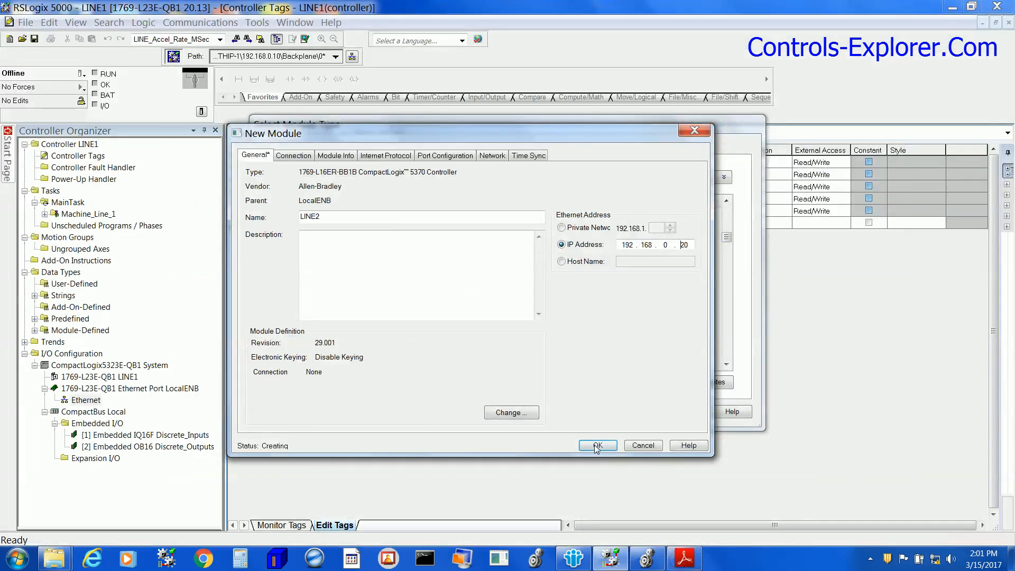
click(597, 445)
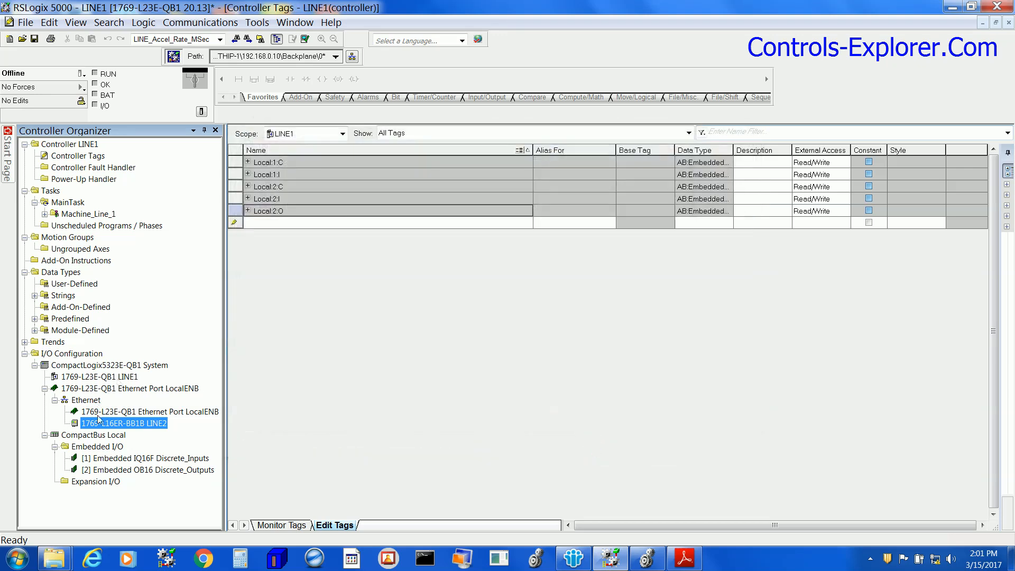
click(34, 39)
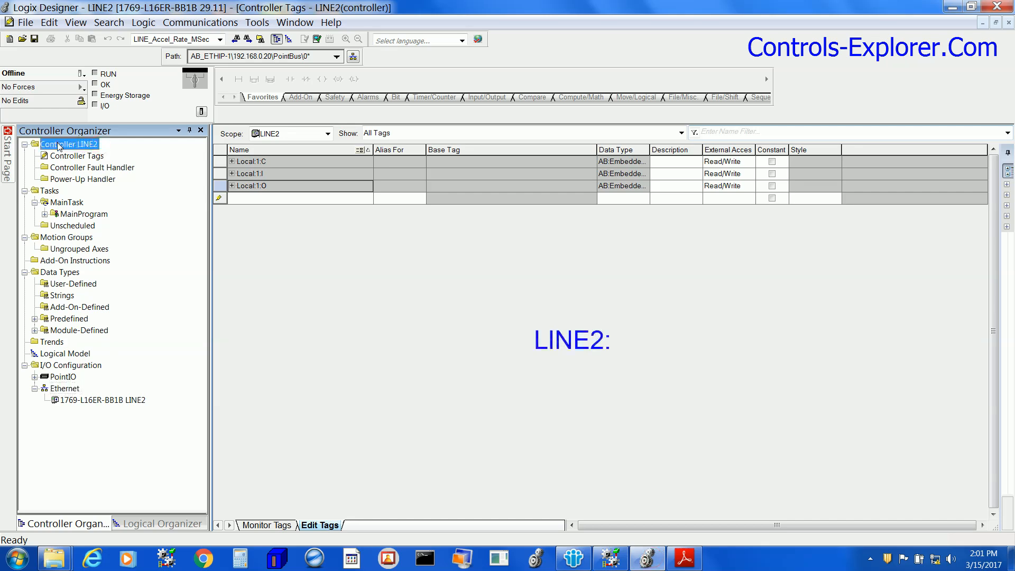
Step: Create a 1769-L23E-QB1 Ethernet port module under LINE2's Ethernet network
click(65, 388)
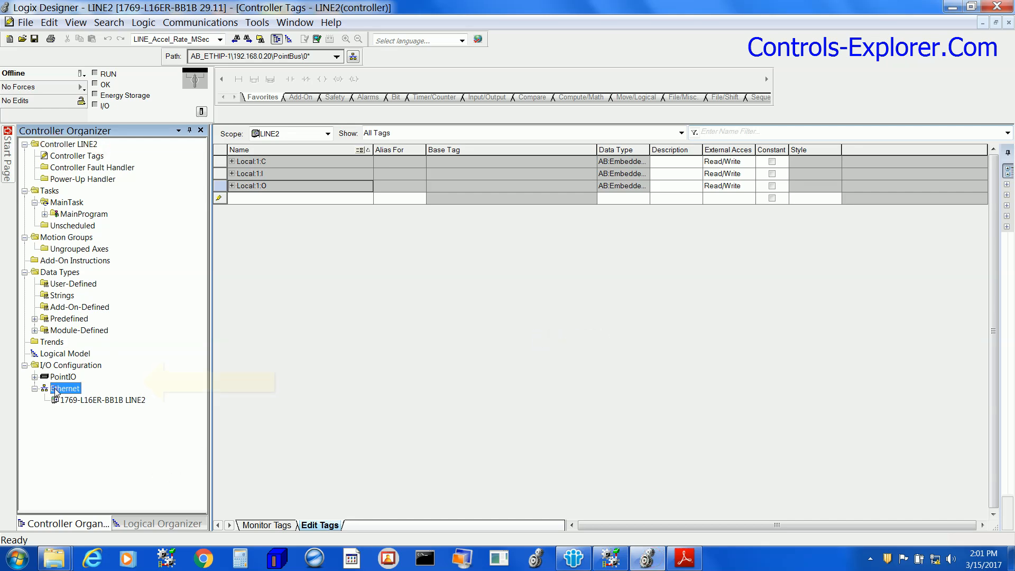
right_click(65, 387)
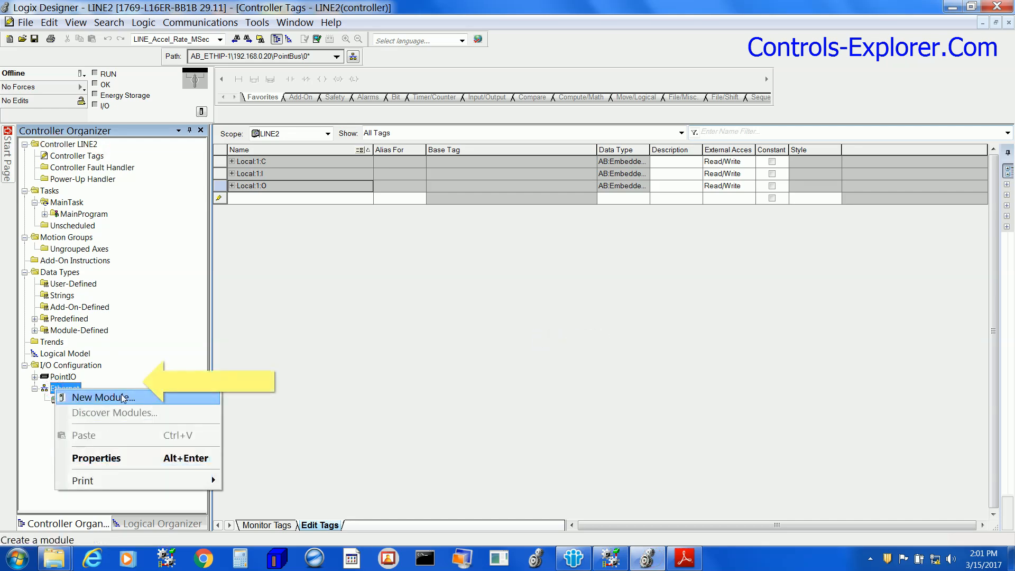
click(104, 397)
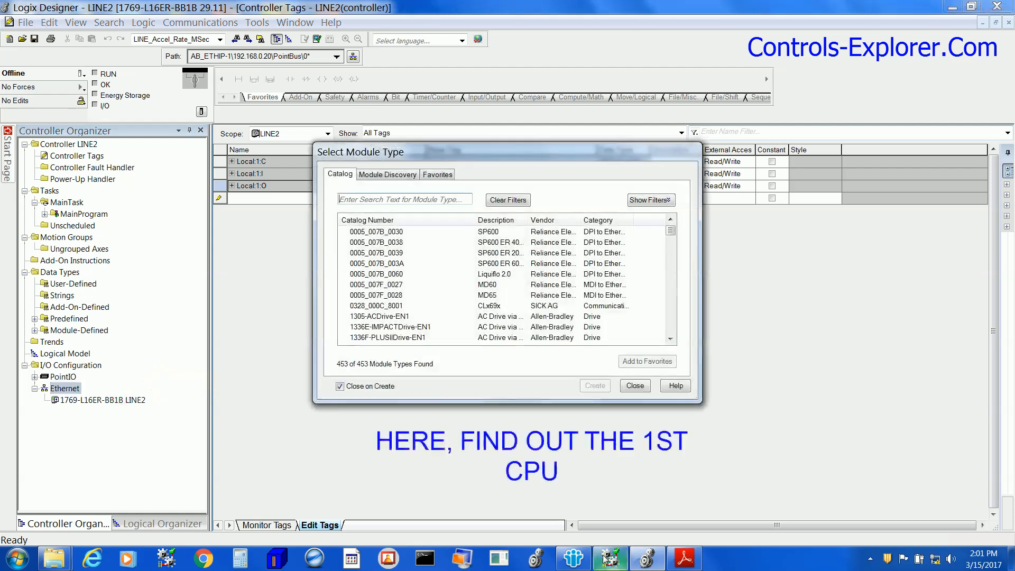
click(684, 557)
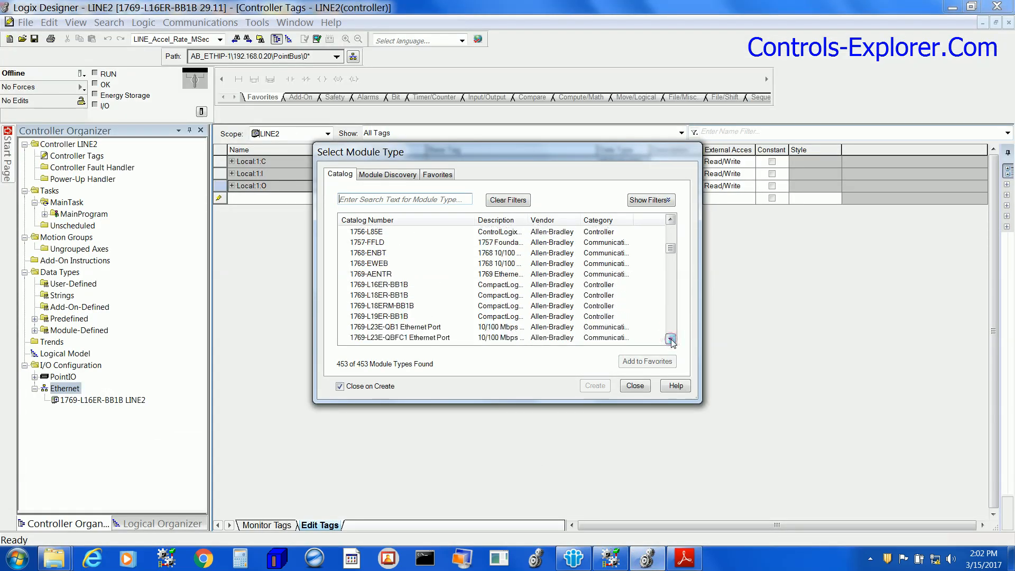
click(396, 326)
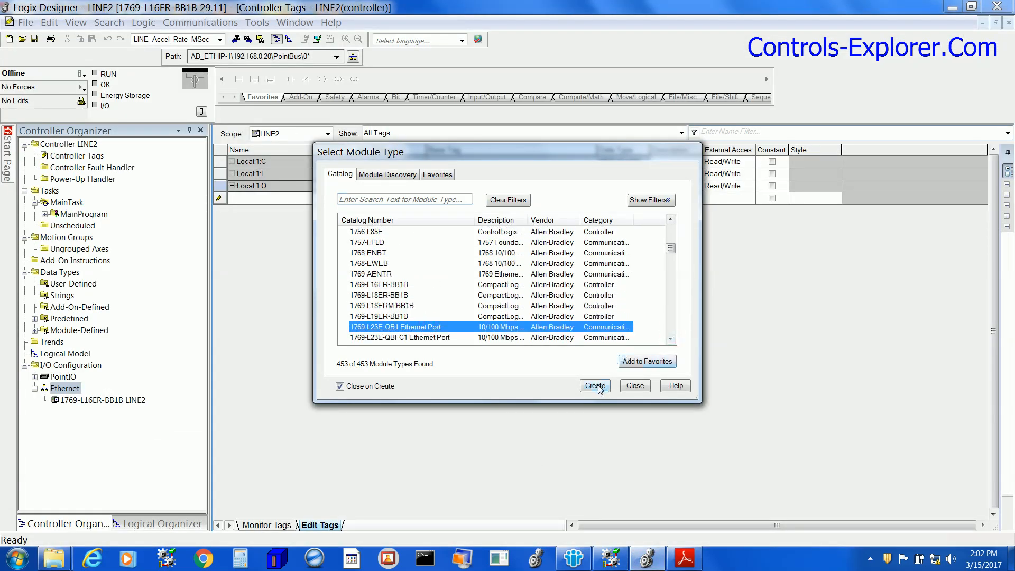
click(594, 386)
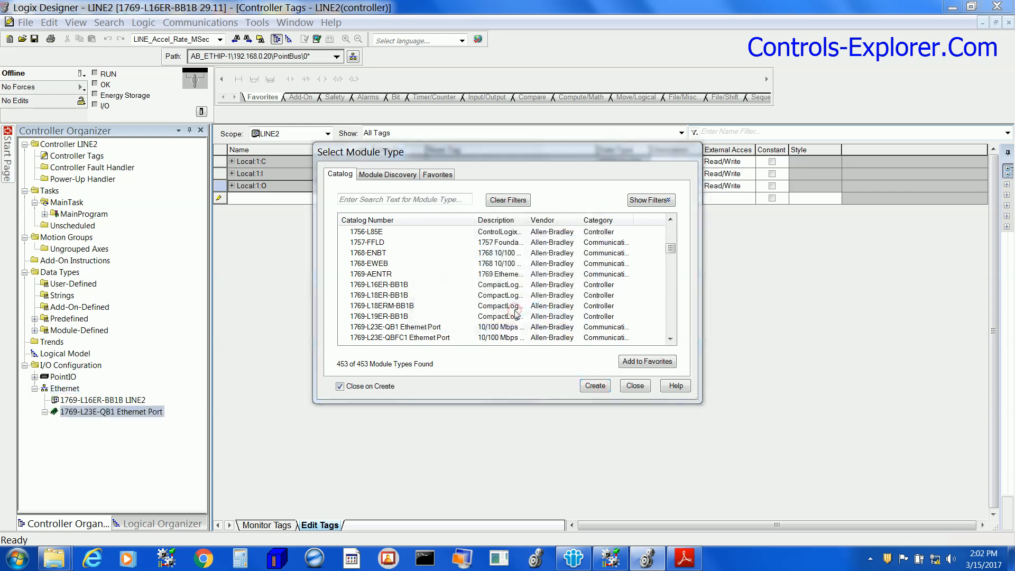
Step: Name the module LINE1 at 192.168.0.10, accept it, and save the LINE2 project
click(593, 386)
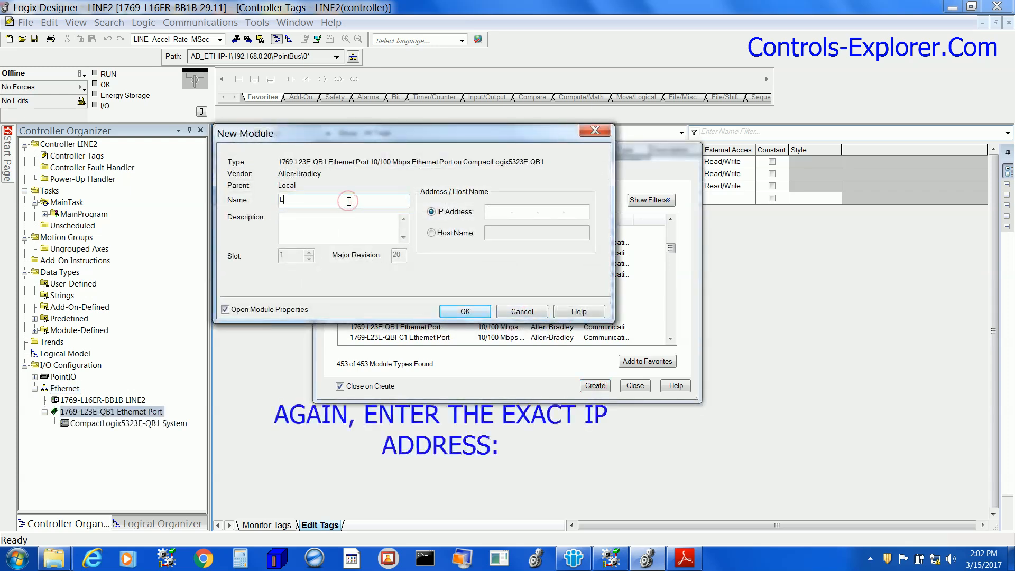
text(INE1)
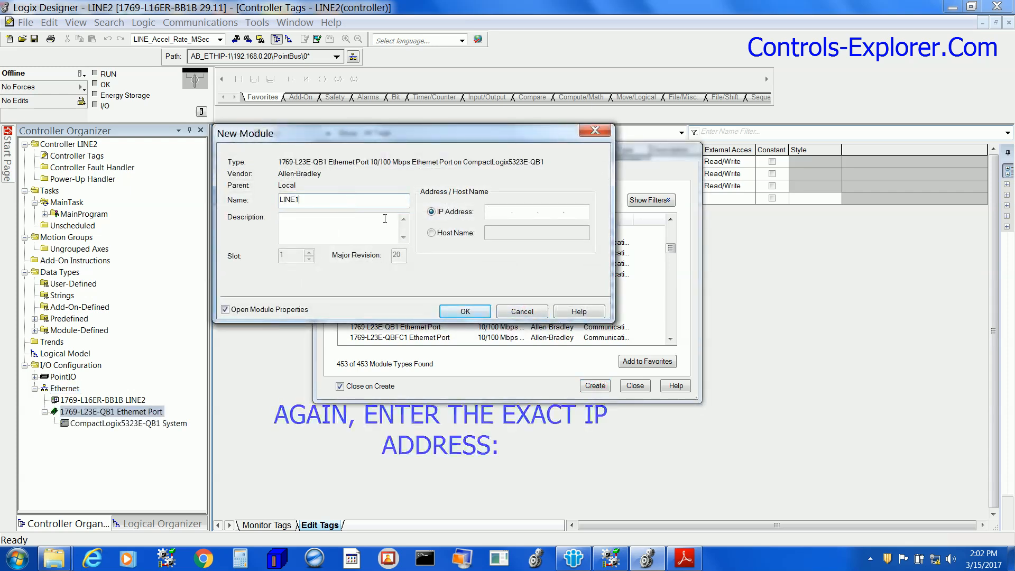
click(683, 557)
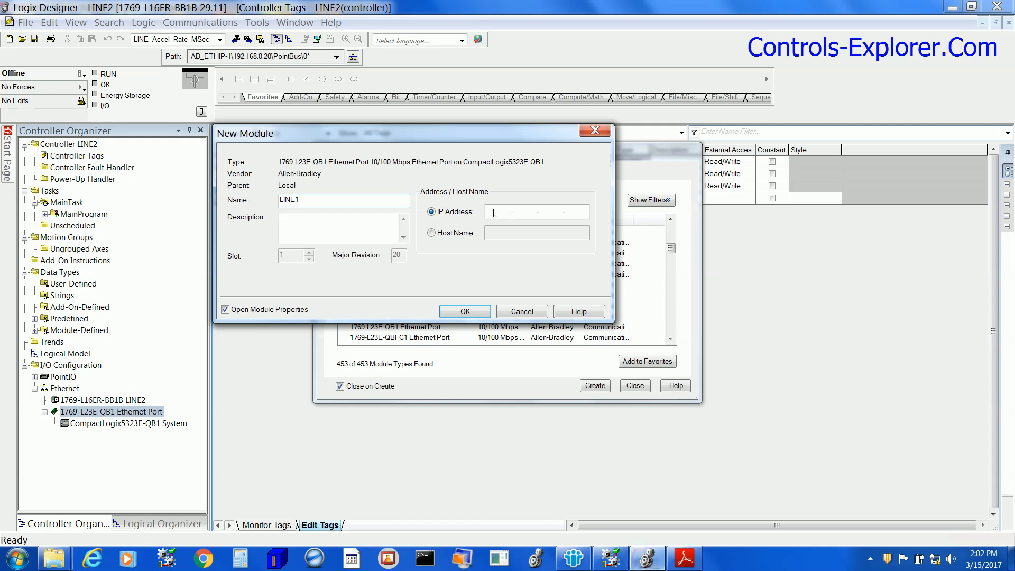
text(192.168)
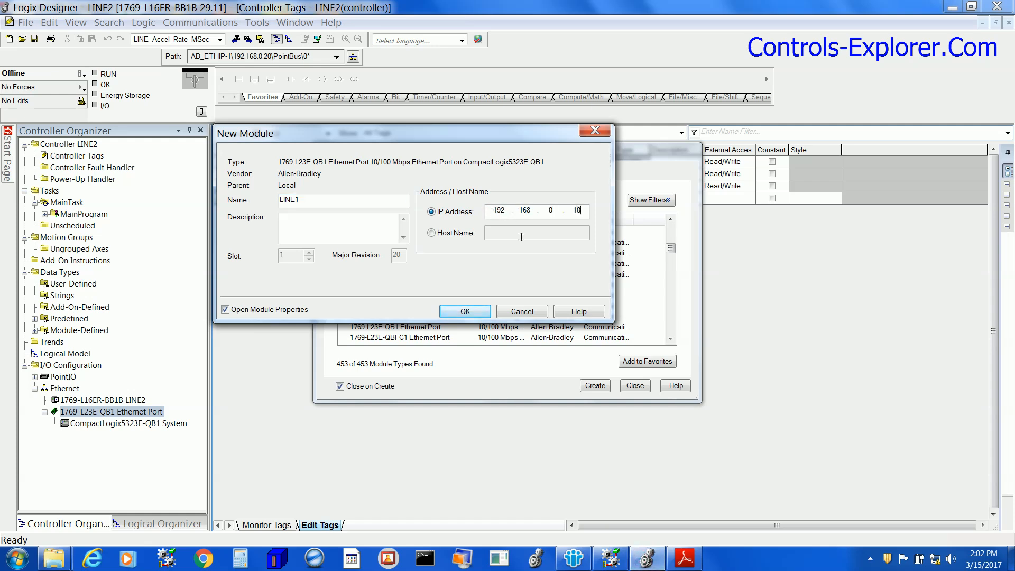
click(465, 311)
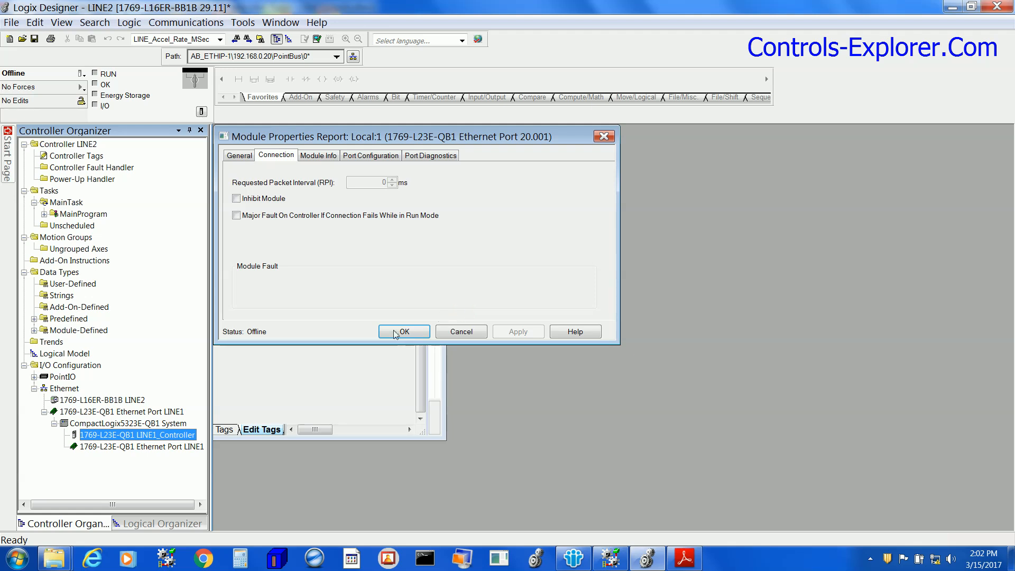
click(403, 332)
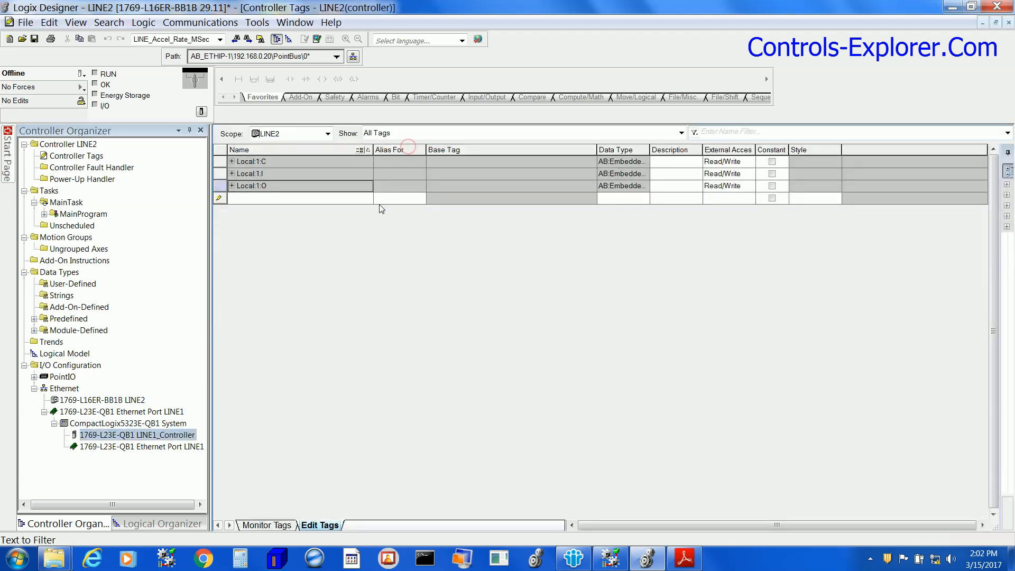
click(34, 40)
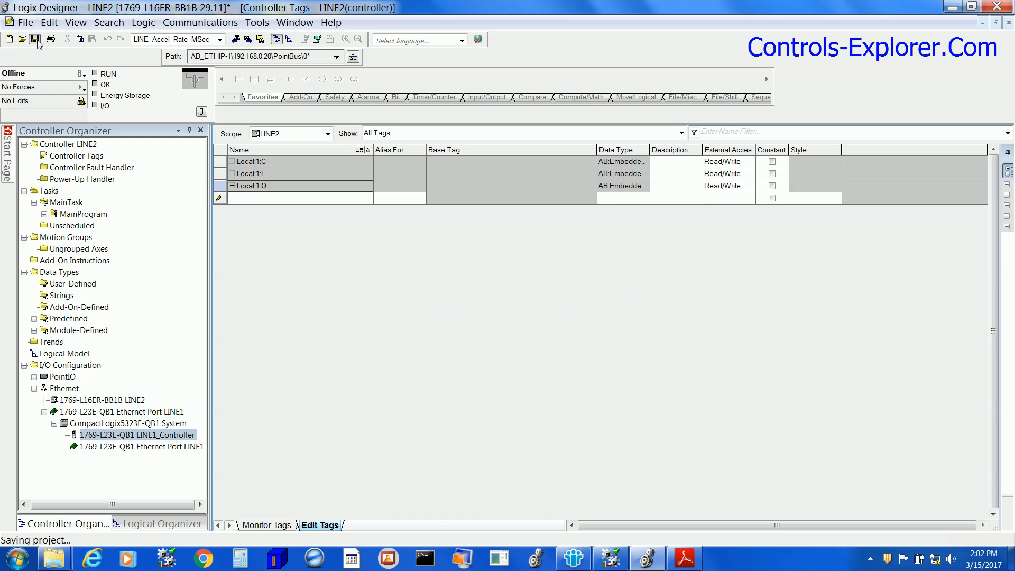
click(35, 40)
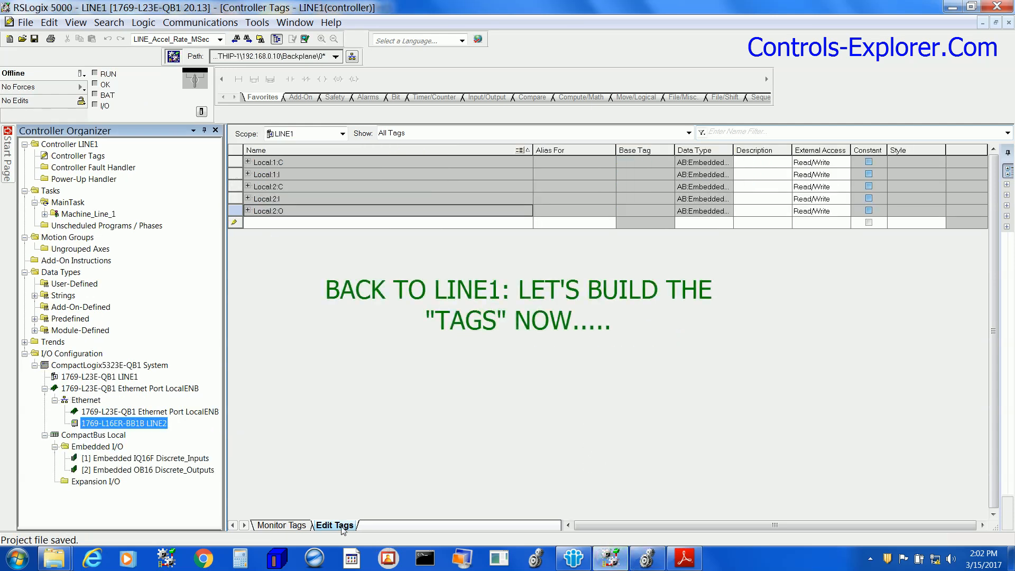
Step: Add DINT tags LINE1_To_LINE2_BI, LINE2_To_LINE1_BI and REAL tags LINE1_To_LINE2_REAL, LINE2_To_LINE1_REAL
click(78, 156)
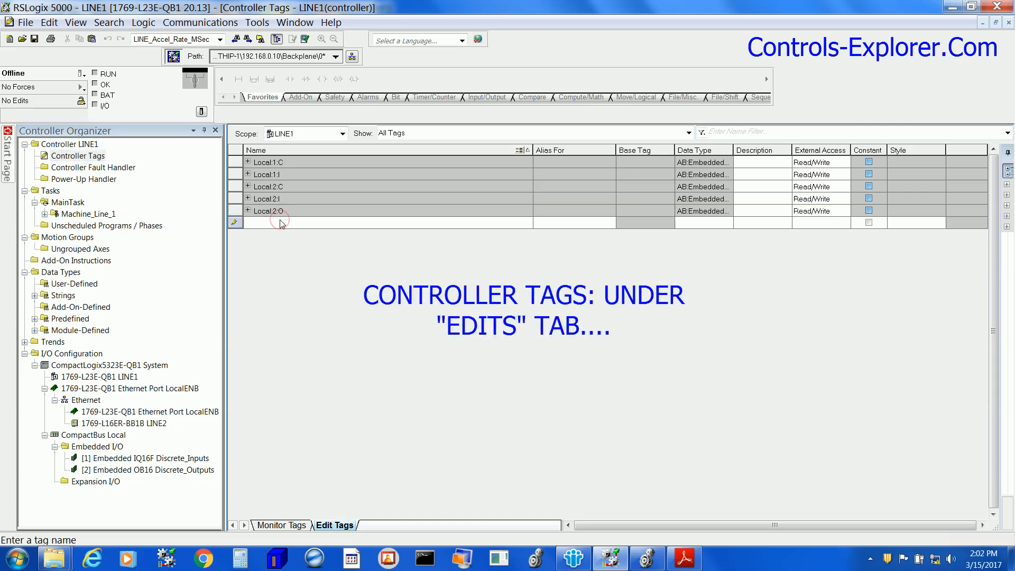
text(LINE1_To_LINE2_BI)
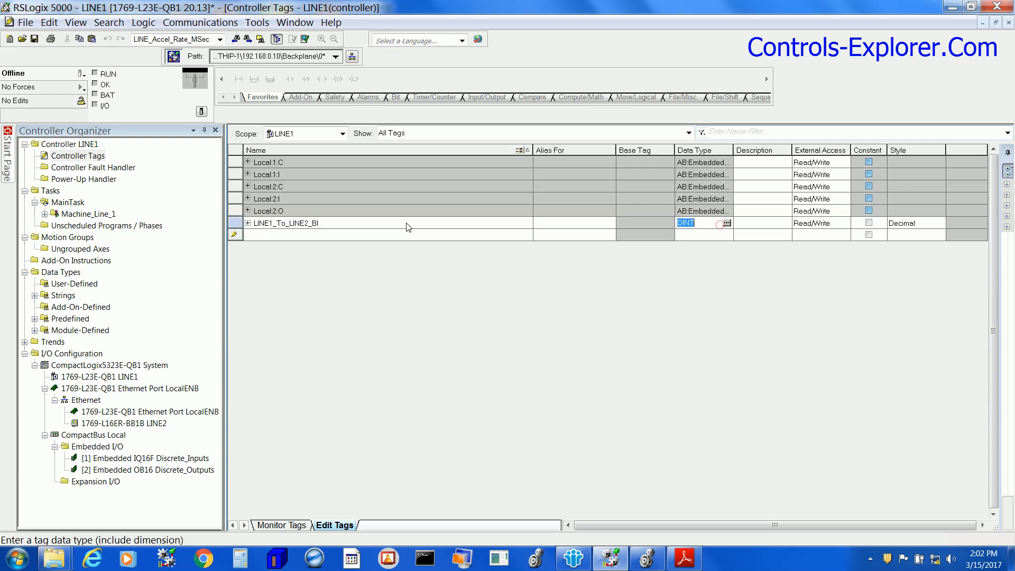
text(LINE1_To)
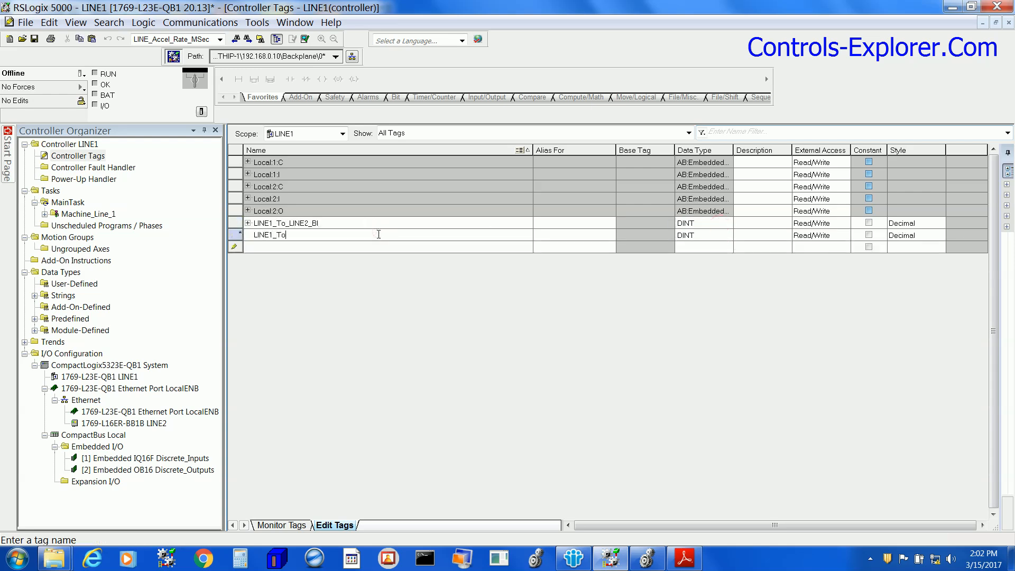
text(_LINE2_REAL)
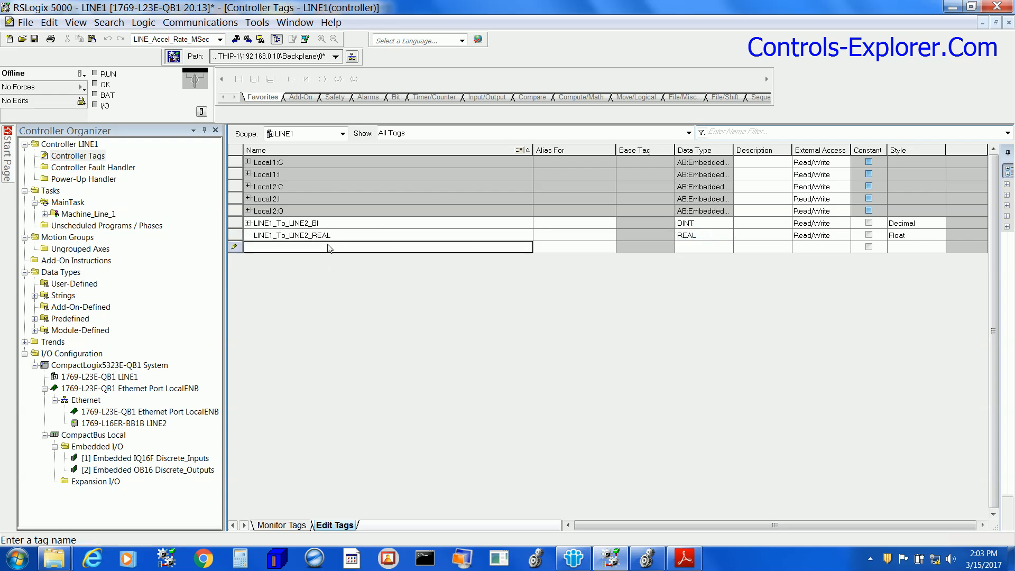
text(LINE2_To_LINE1_BI)
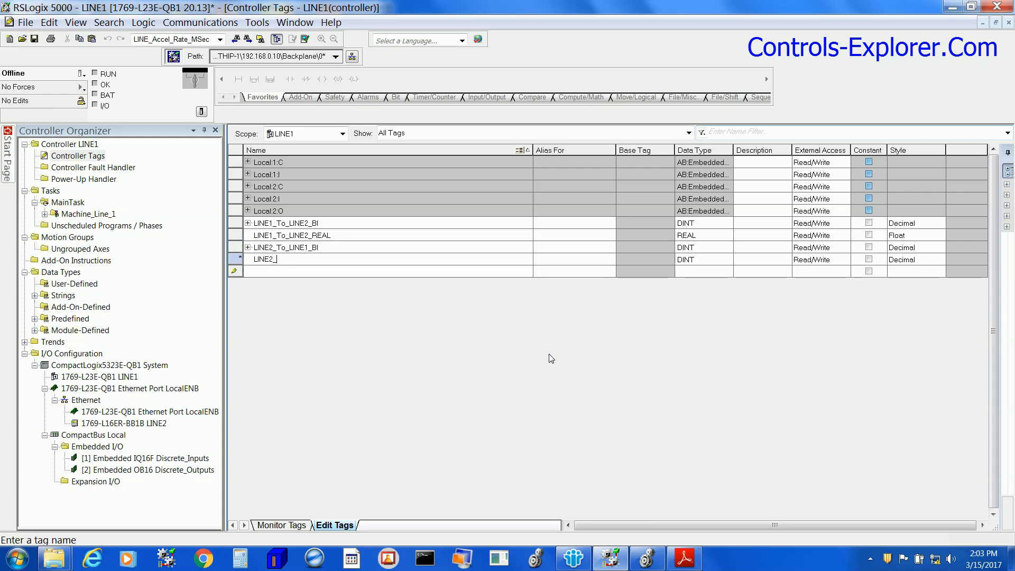
text(To_LINE1_REAL)
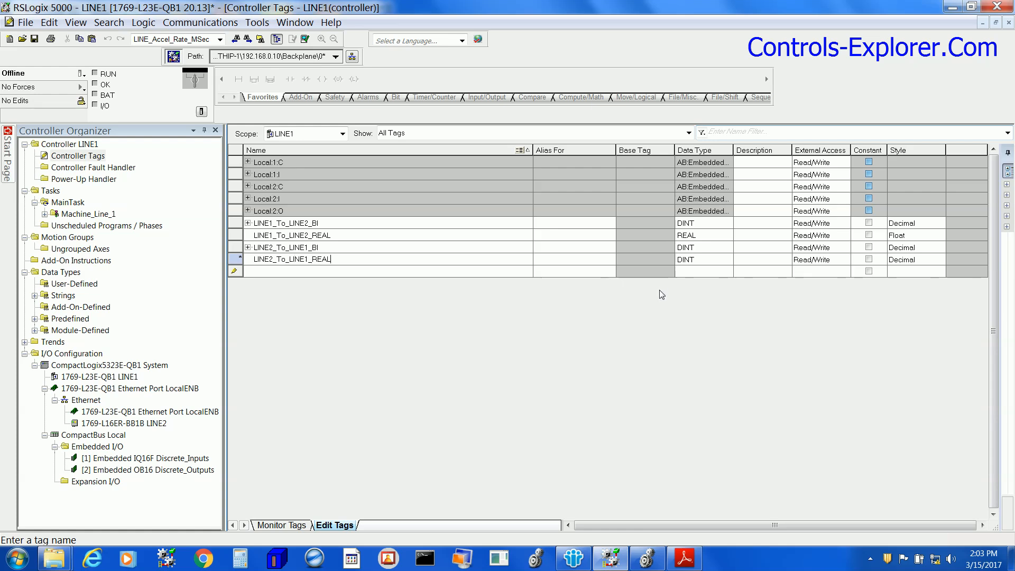
click(696, 259)
text(REAL)
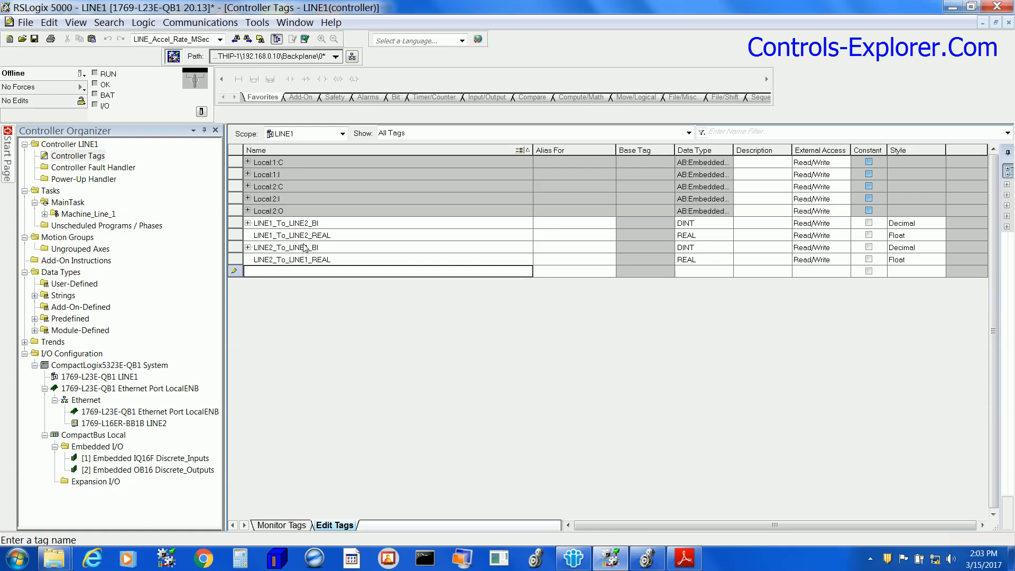
Step: Set the Type of LINE1_To_LINE2_BI and LINE1_To_LINE2_REAL to Produced in their tag properties
right_click(283, 223)
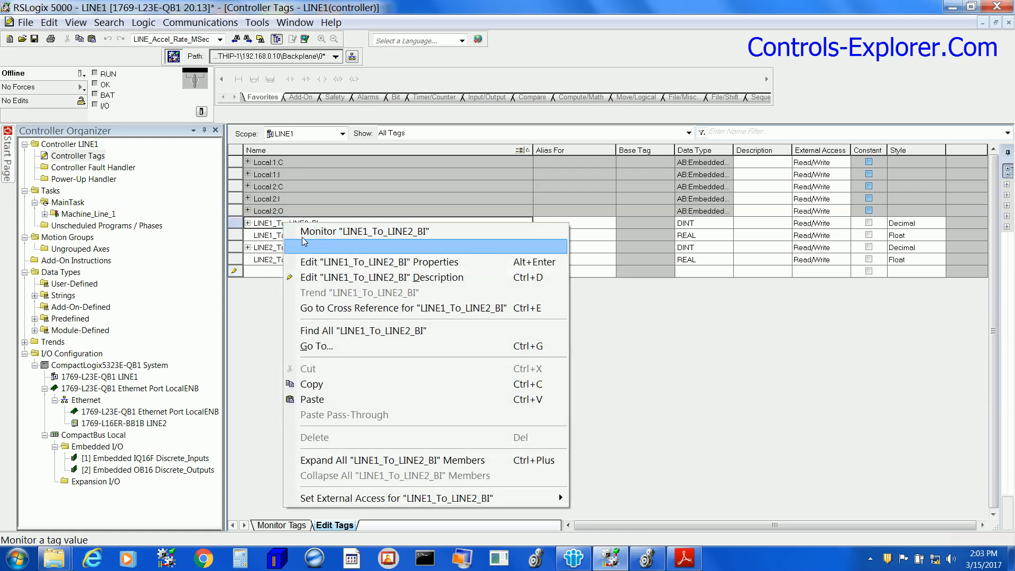
click(380, 262)
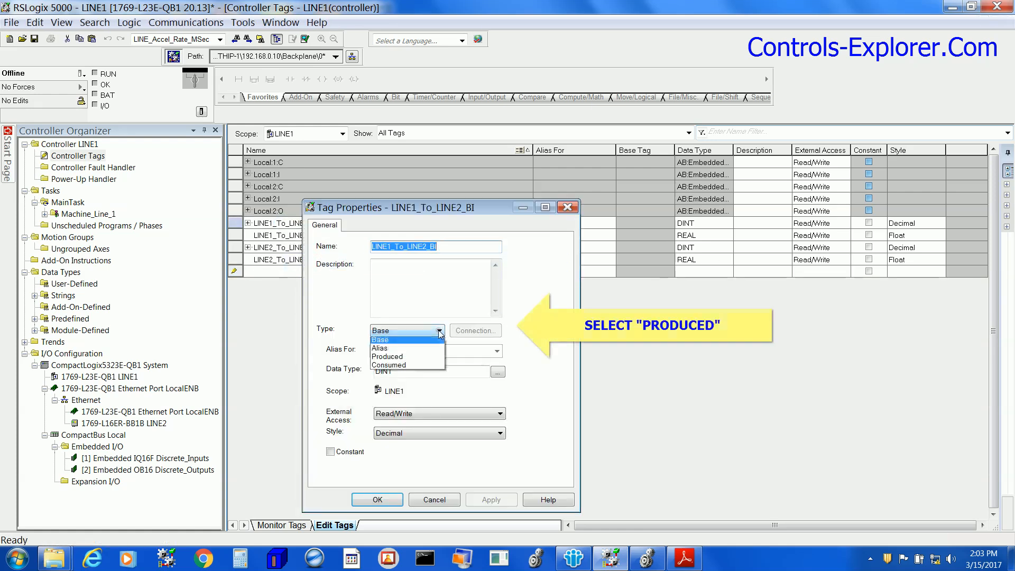
click(386, 356)
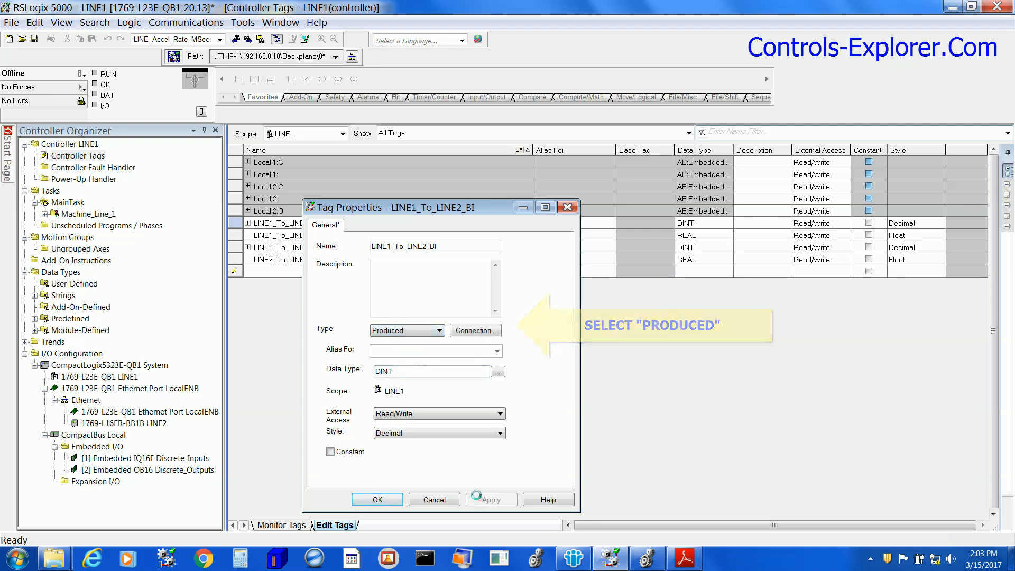
right_click(285, 235)
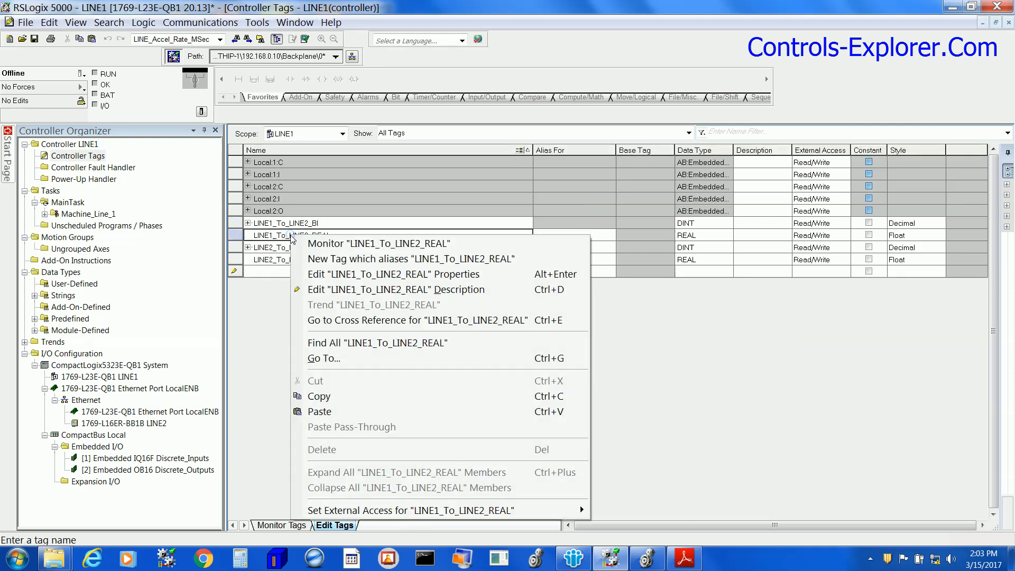
click(393, 273)
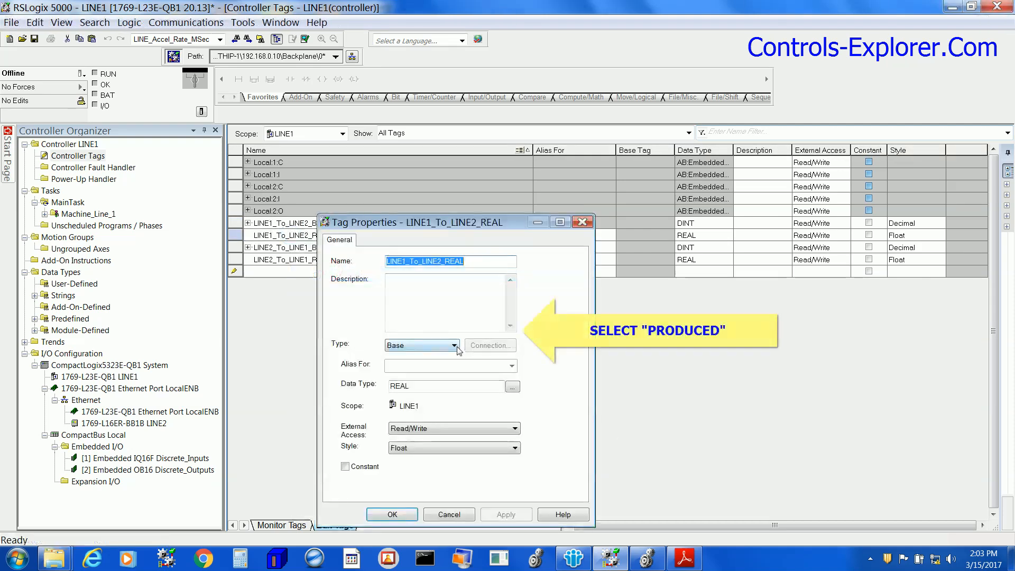
click(421, 344)
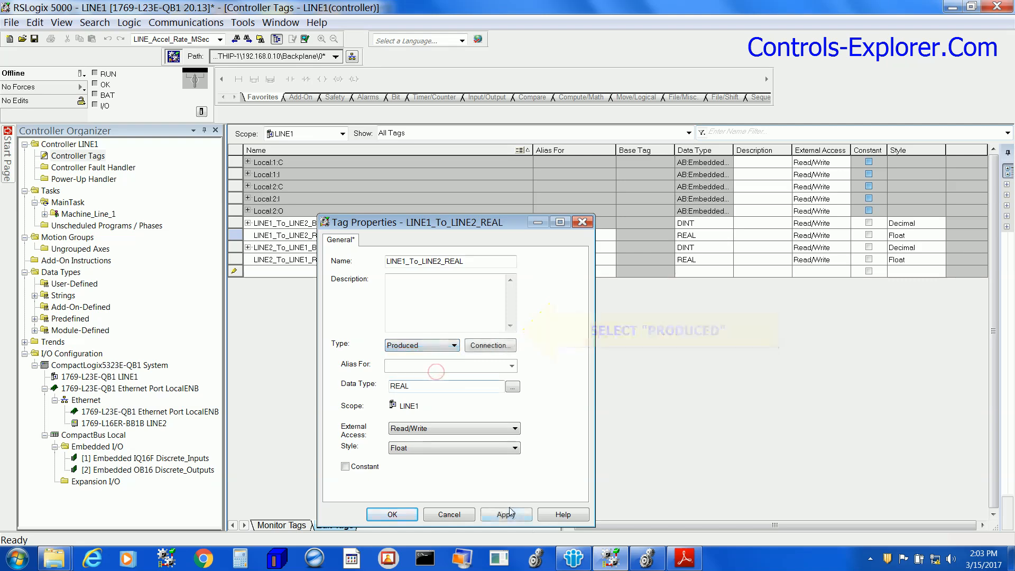
click(392, 514)
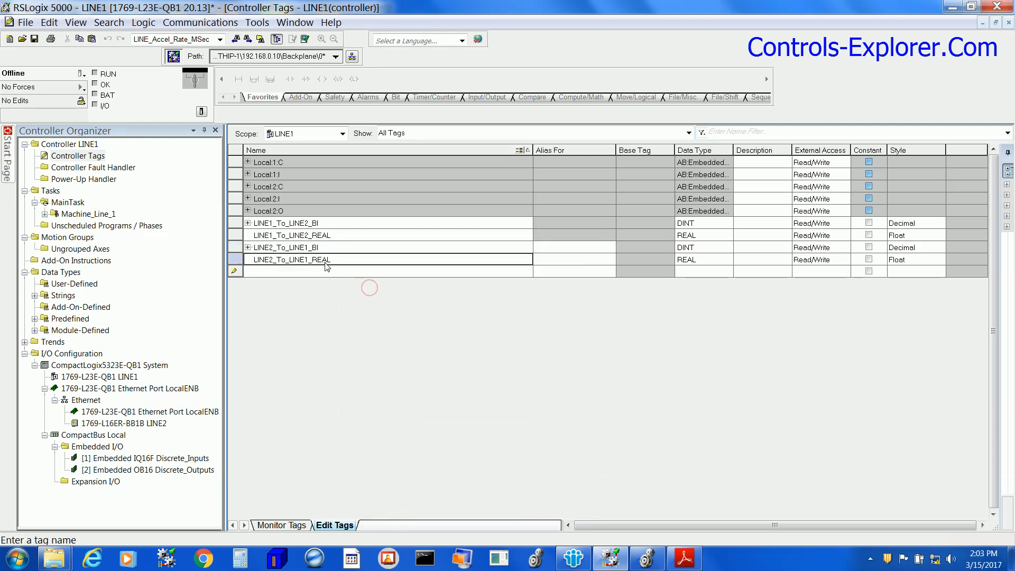
Step: Make LINE2_To_LINE1_BI a consumed tag from the LINE2 controller
right_click(292, 248)
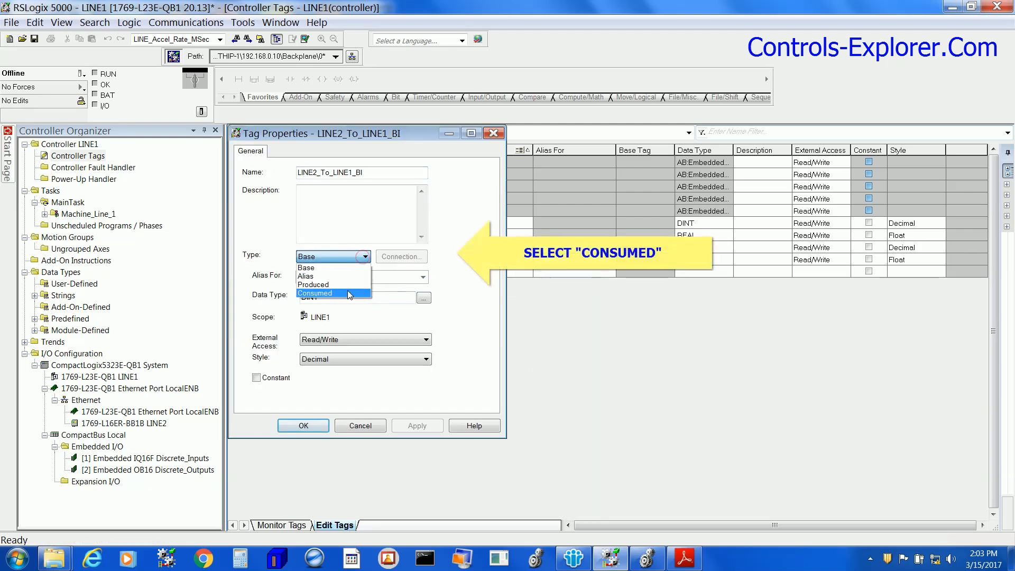
click(315, 293)
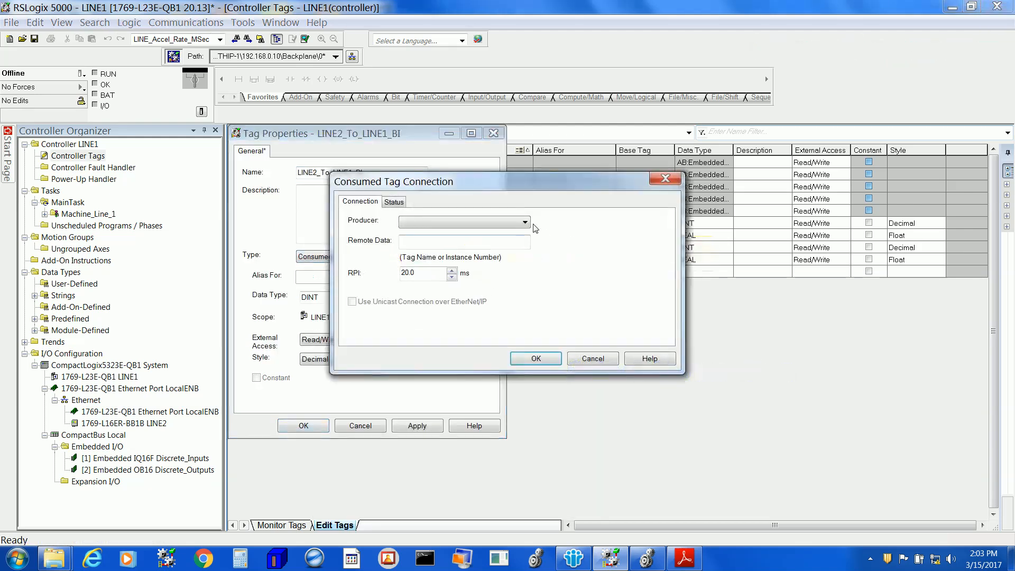
click(525, 222)
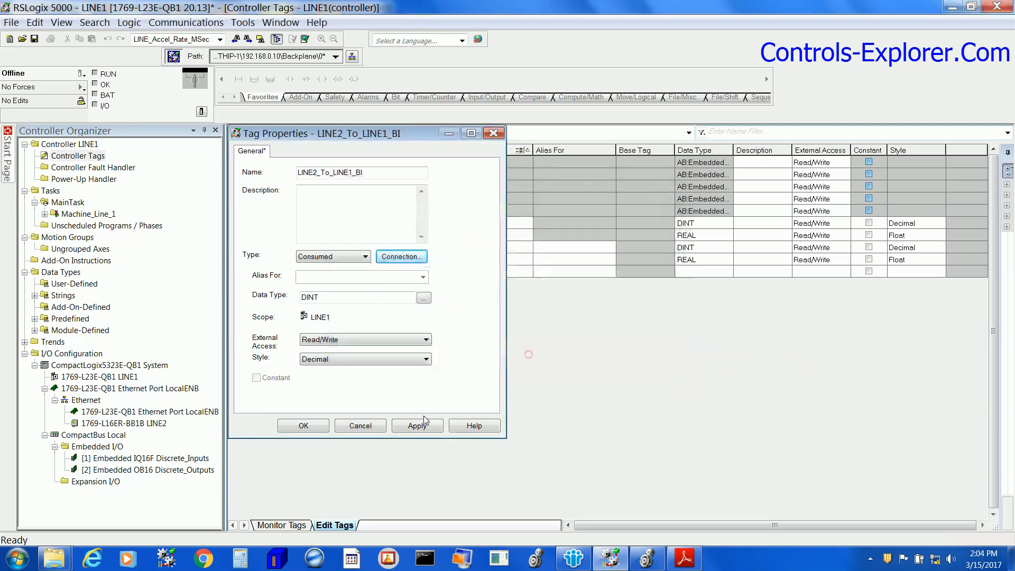
click(303, 425)
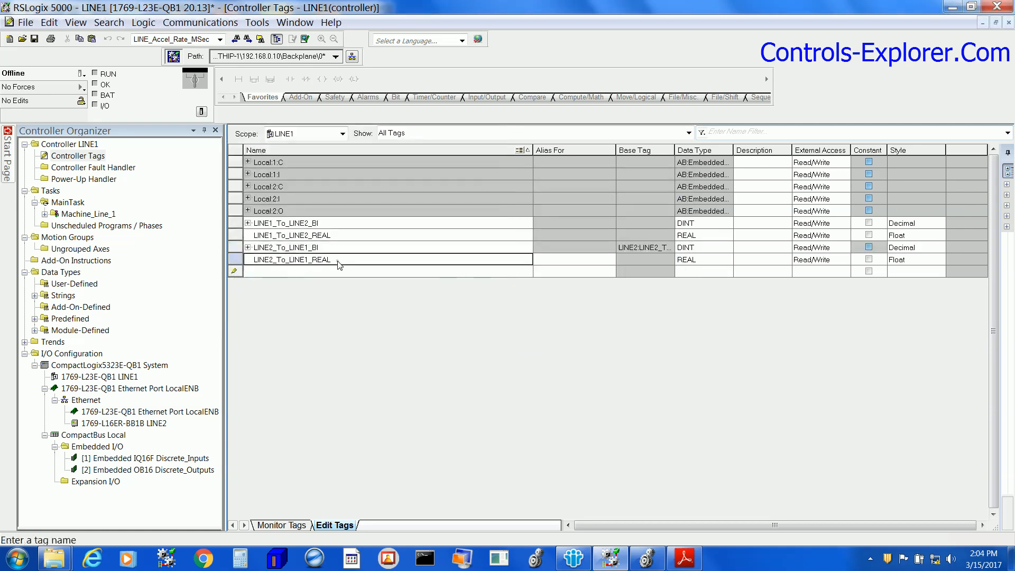
Step: Make LINE2_To_LINE1_REAL a consumed tag with its connection set to LINE2
right_click(292, 259)
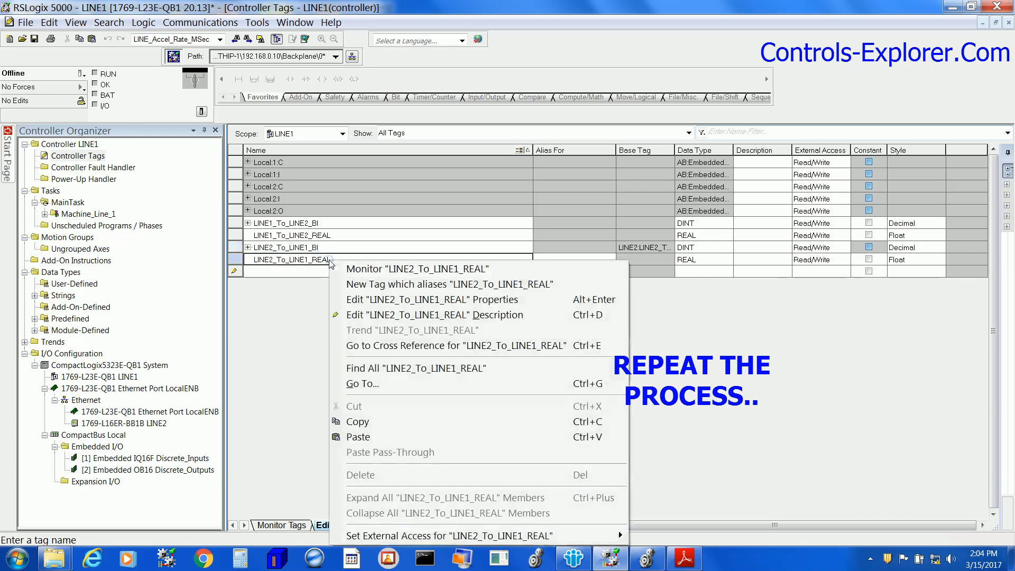
click(432, 299)
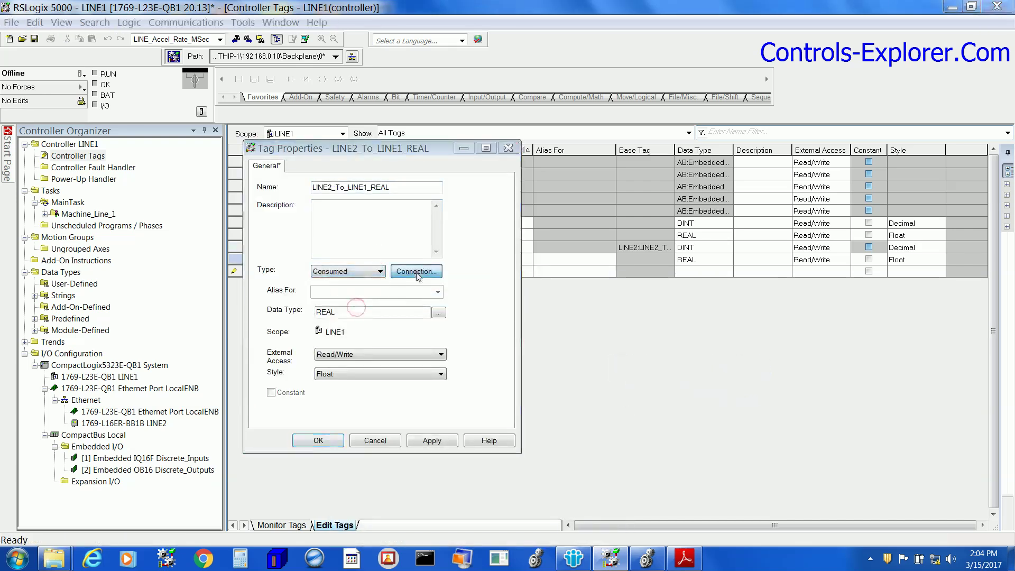
right_click(465, 240)
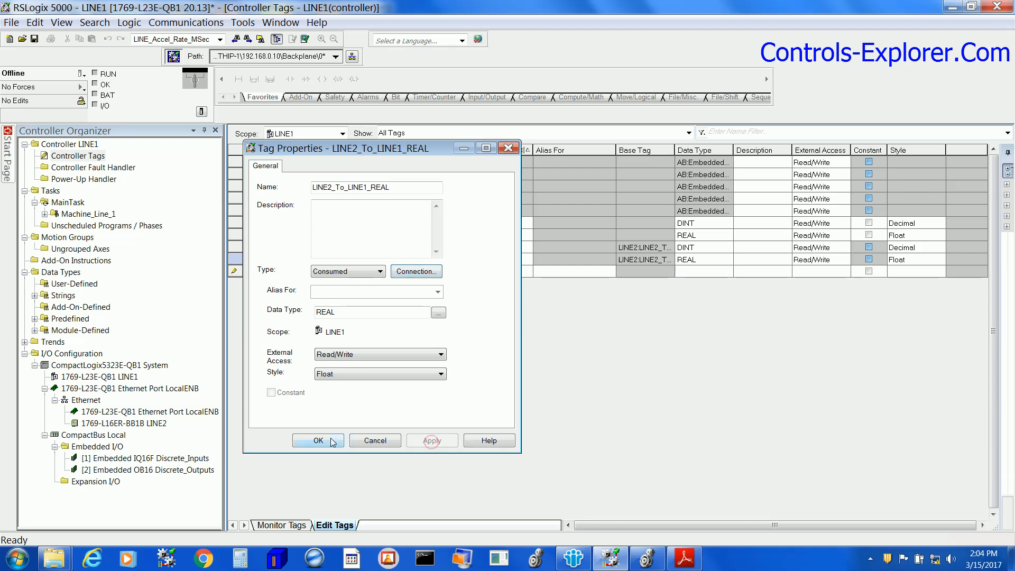
click(317, 441)
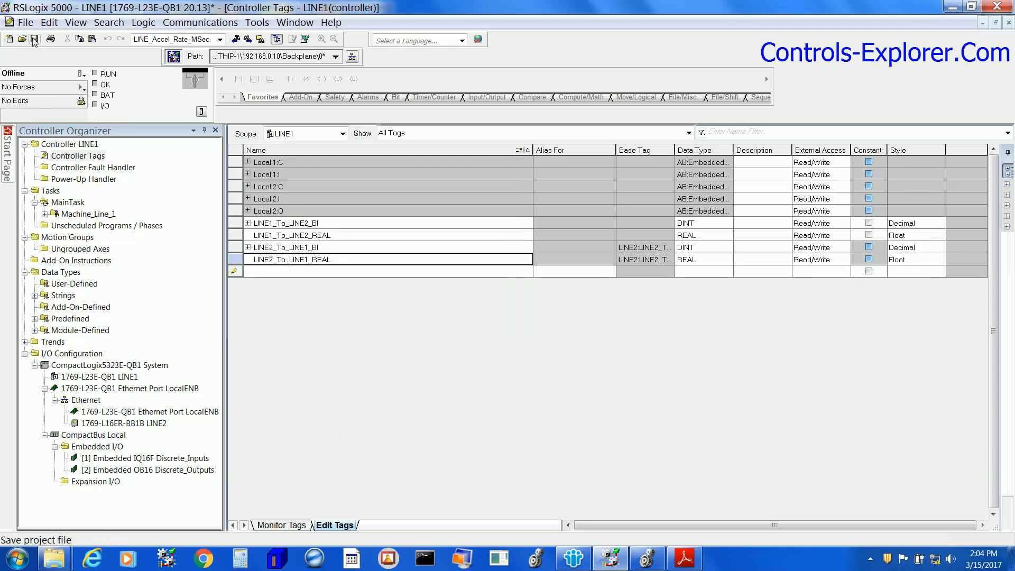
Step: Save the LINE1 project from the toolbar
click(34, 38)
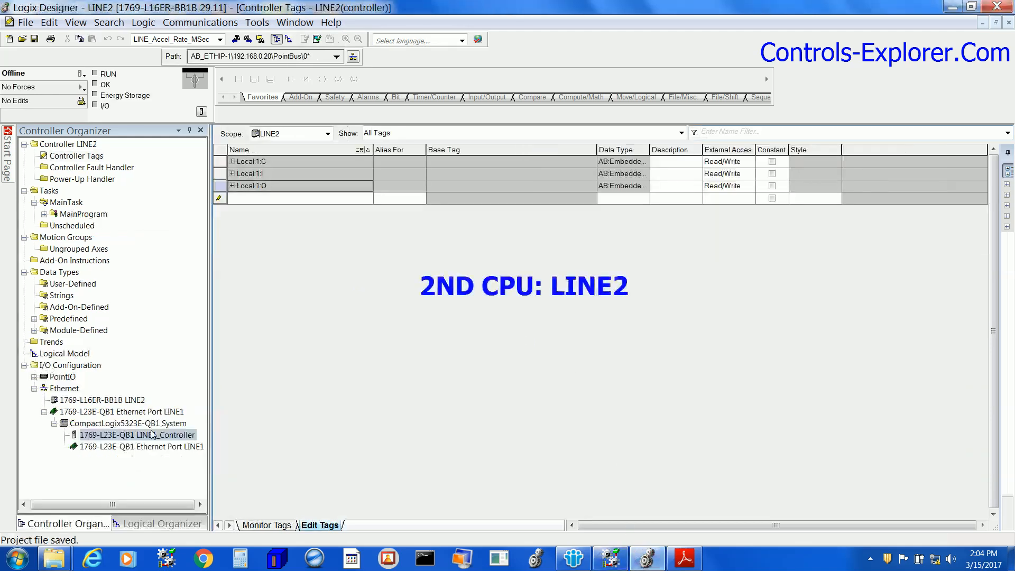
Step: Paste the four exchange tags into LINE2 and make both LINE1_To_LINE2 tags consume from LINE1_Controller
click(298, 198)
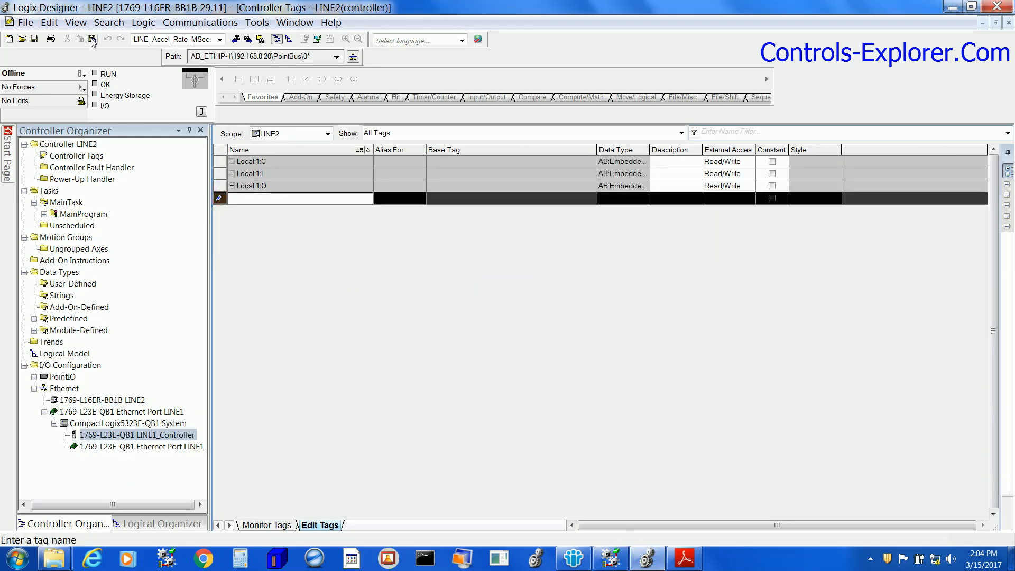
click(91, 39)
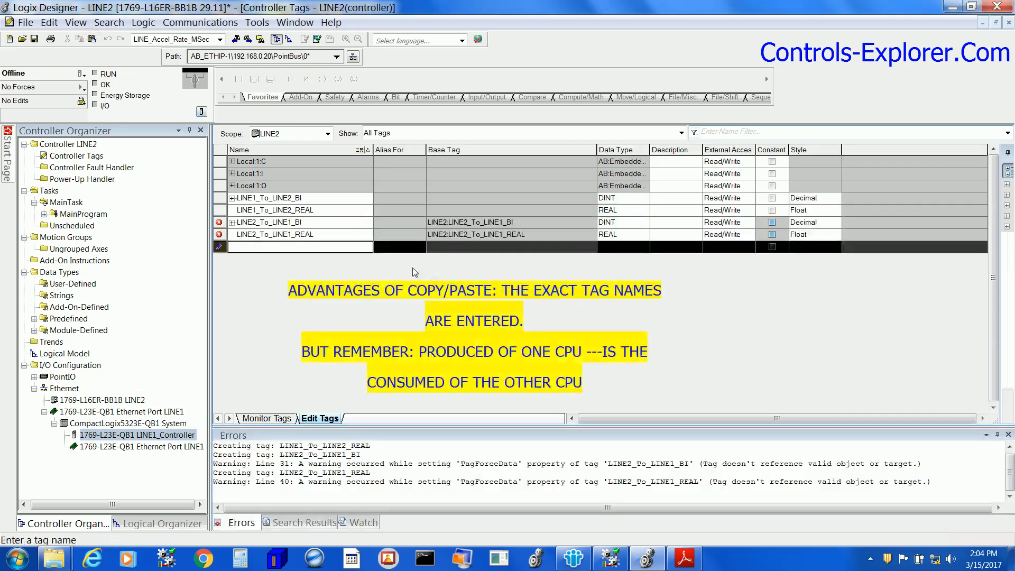
right_click(267, 222)
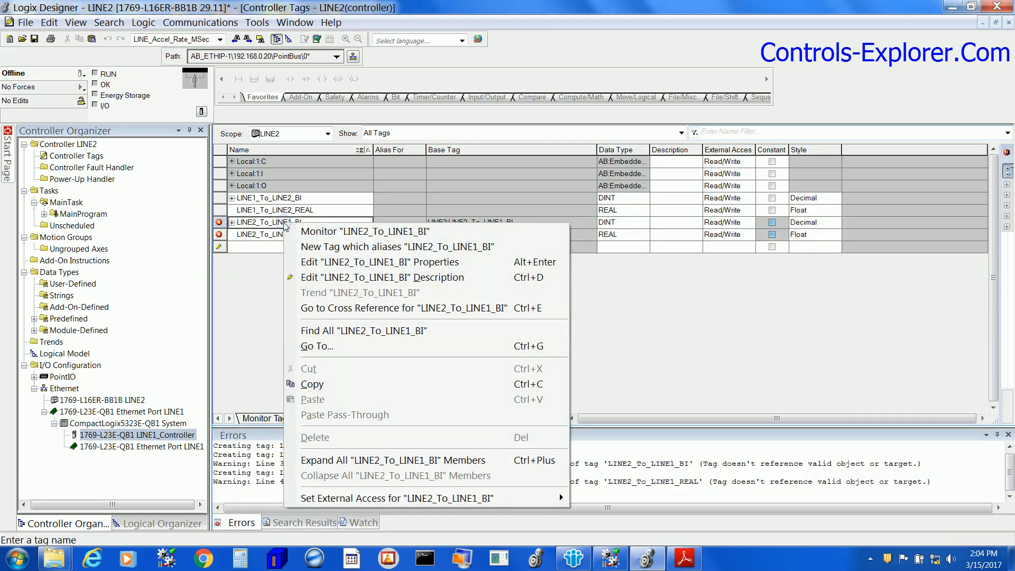
click(381, 262)
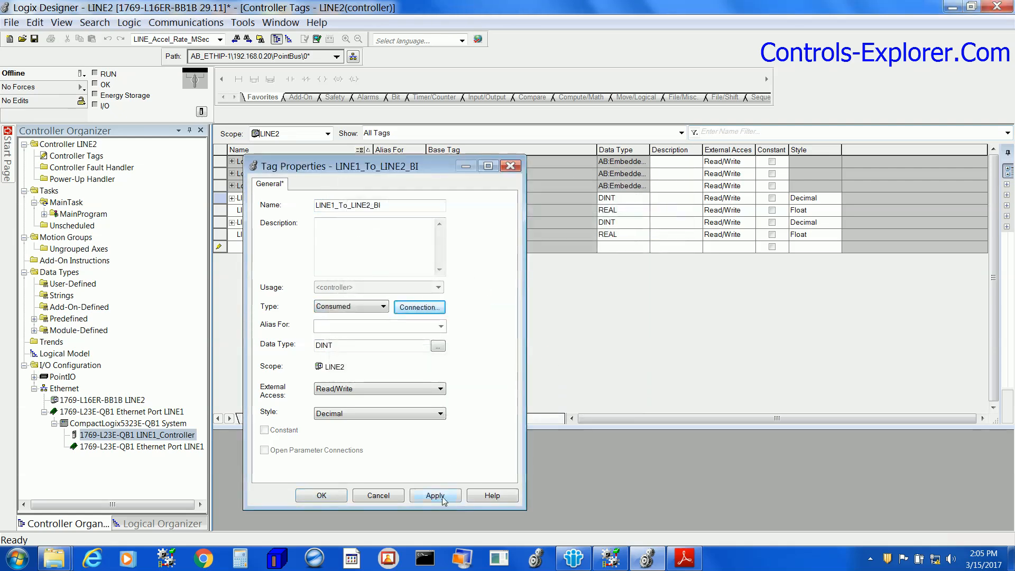
right_click(278, 210)
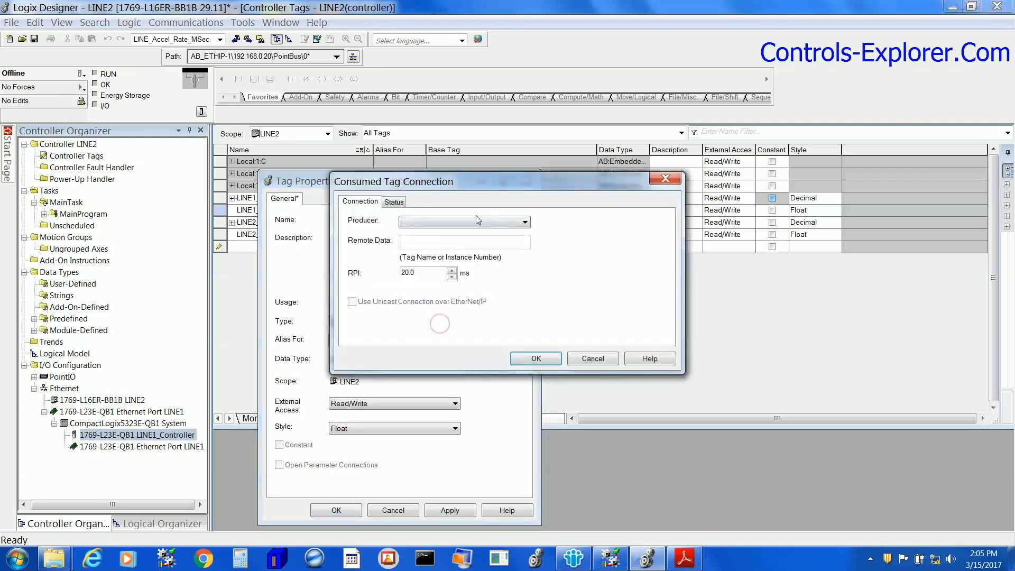
click(591, 358)
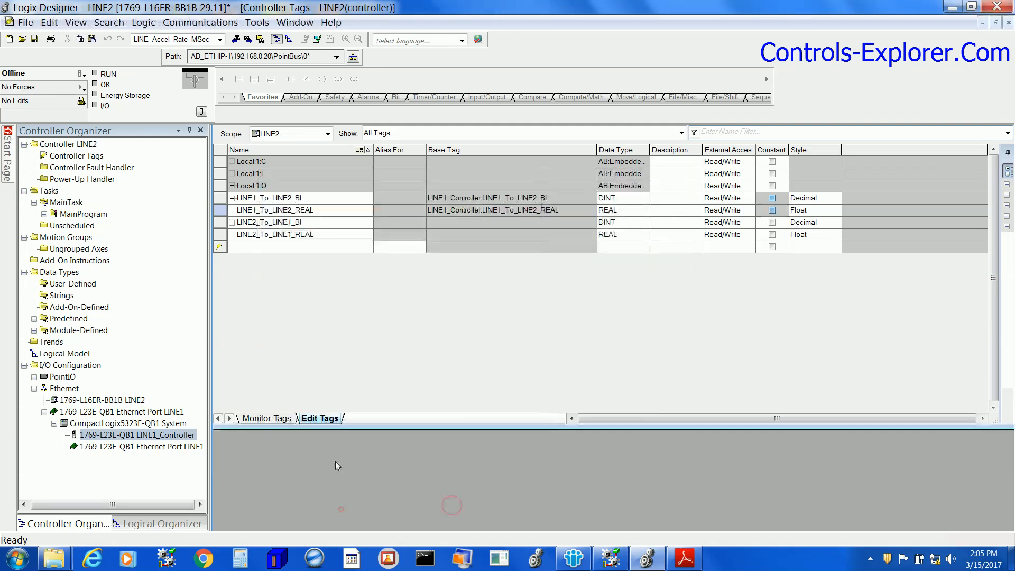
click(34, 39)
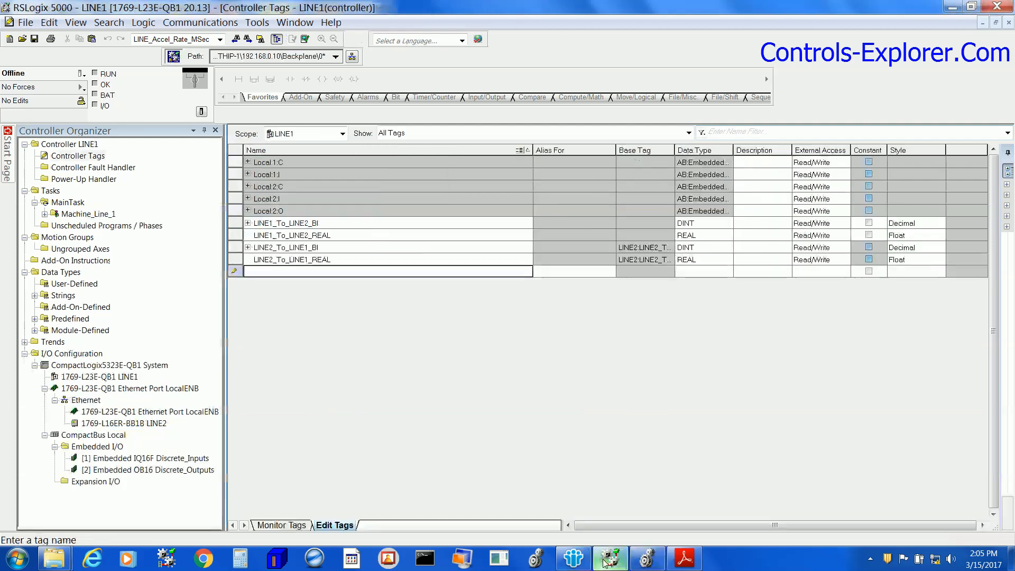
Step: Download LINE1's project to its CompactLogix processor and confirm the return to Remote Run
click(83, 73)
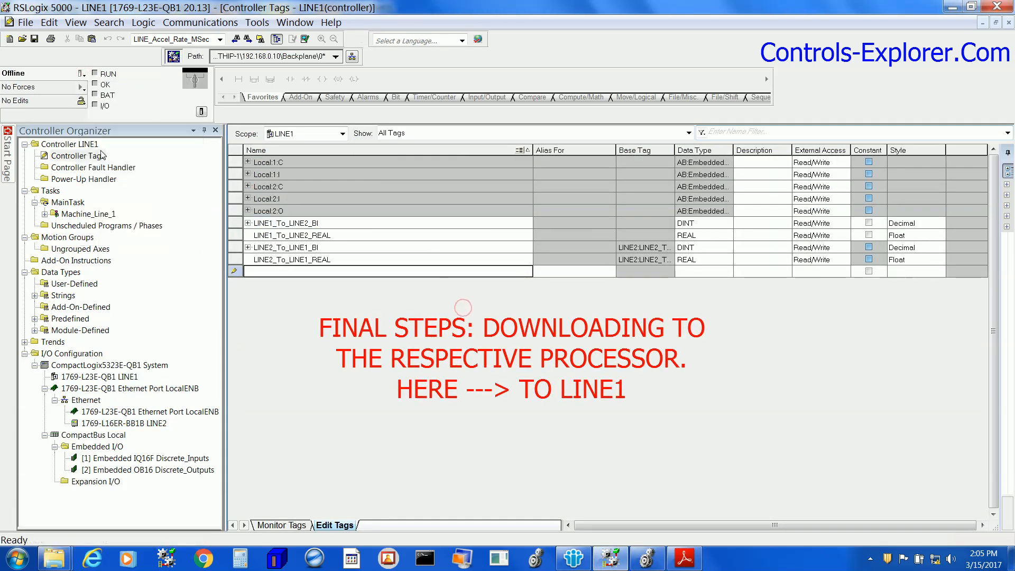
click(84, 73)
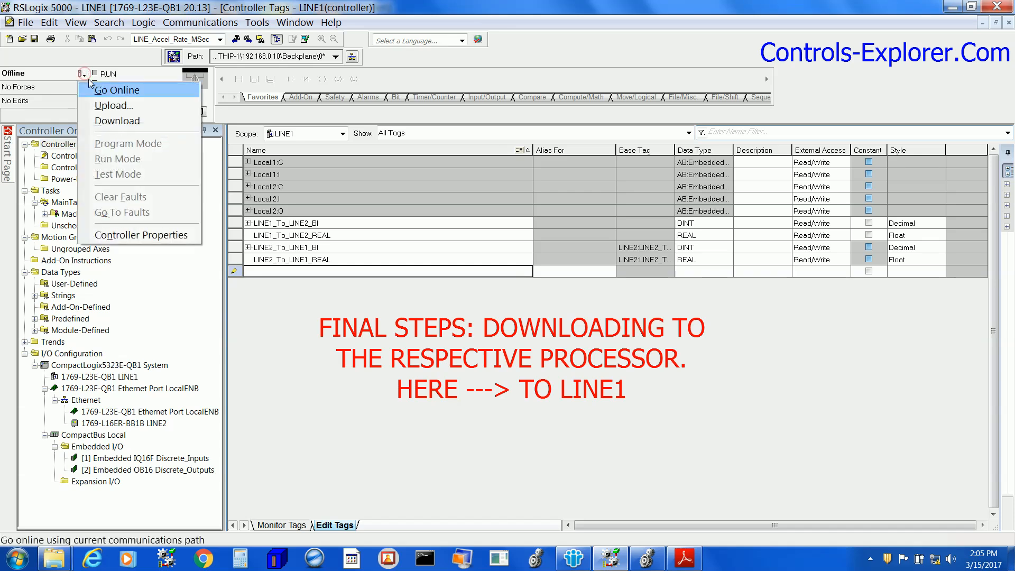
click(118, 90)
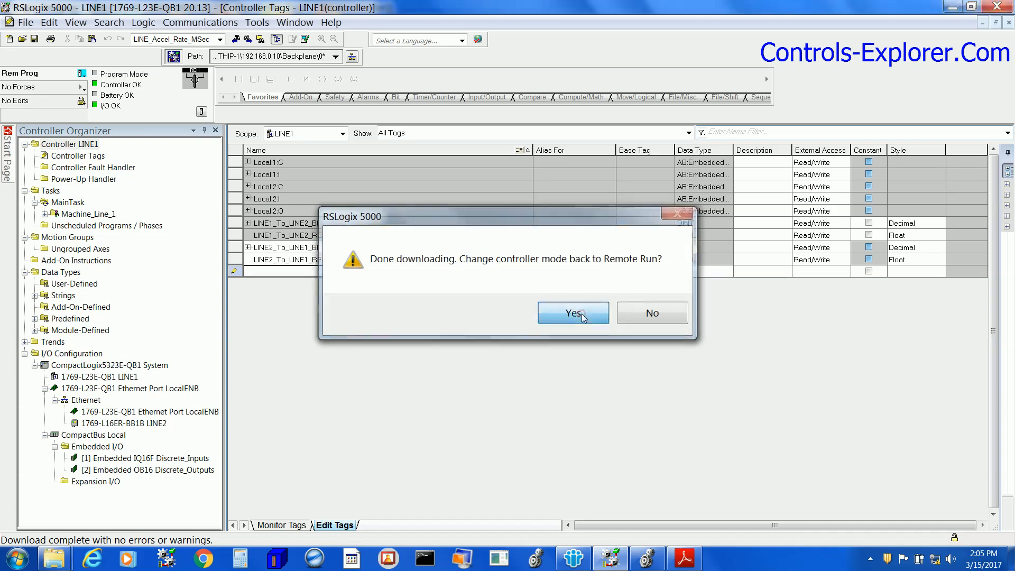
click(573, 312)
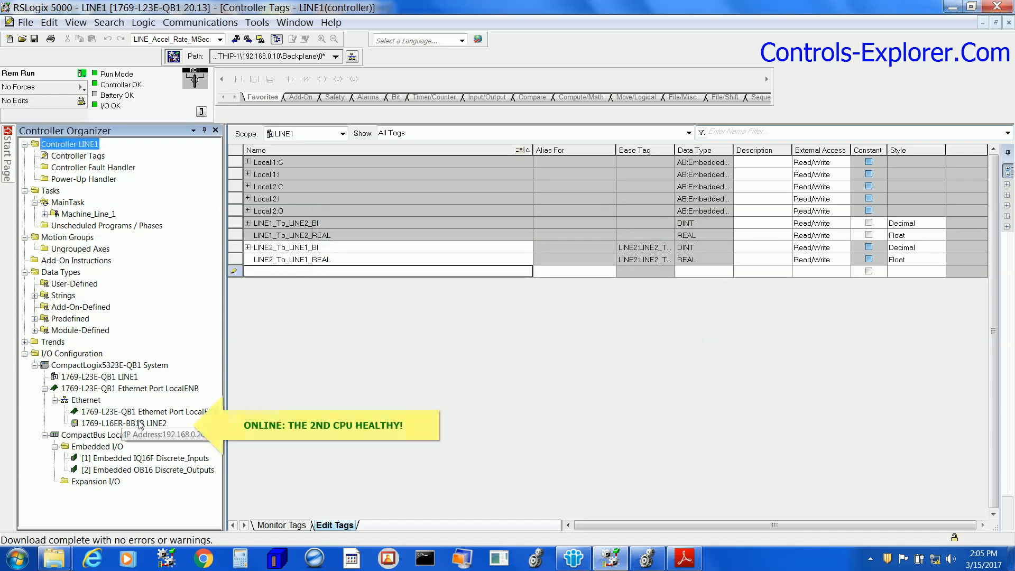
click(126, 423)
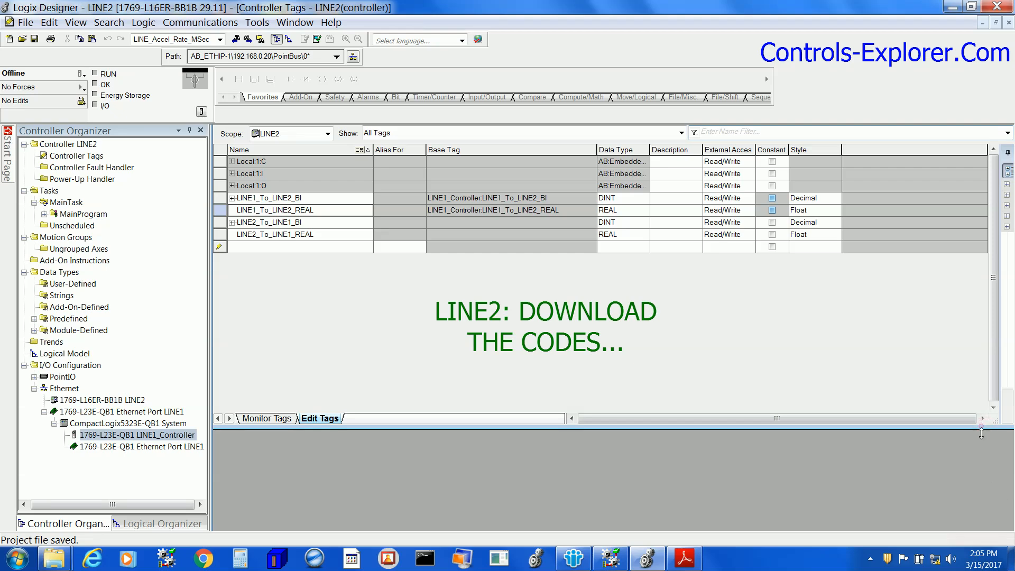
Step: Download LINE2's project, accept Remote Run, and tile the LINE1 and LINE2 windows together
click(83, 73)
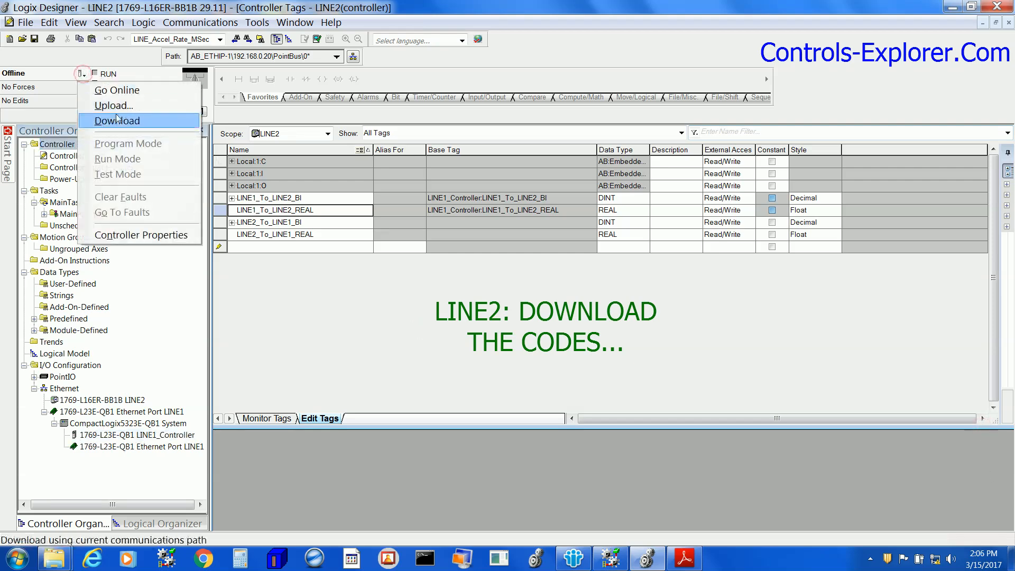
click(117, 121)
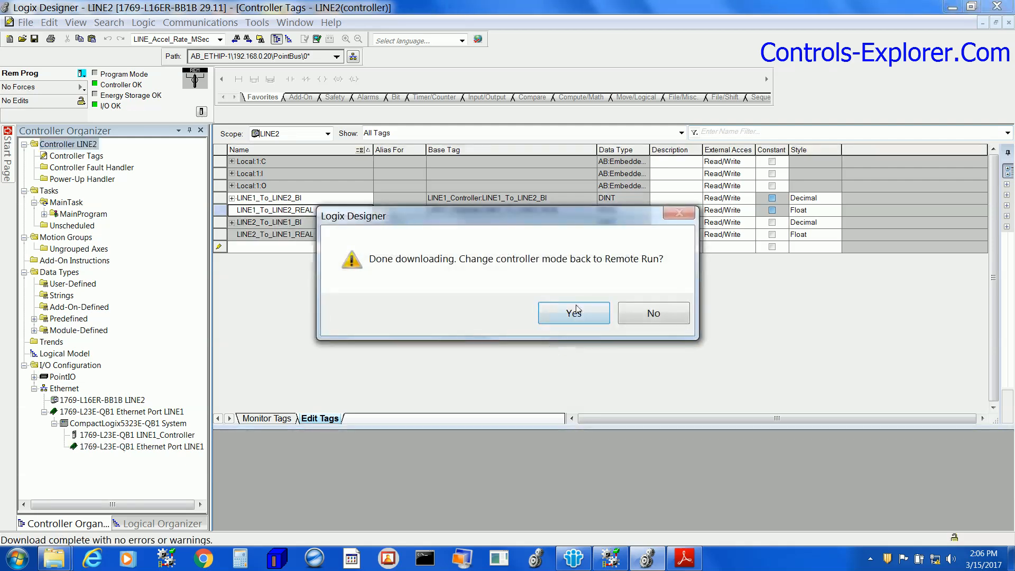
click(573, 313)
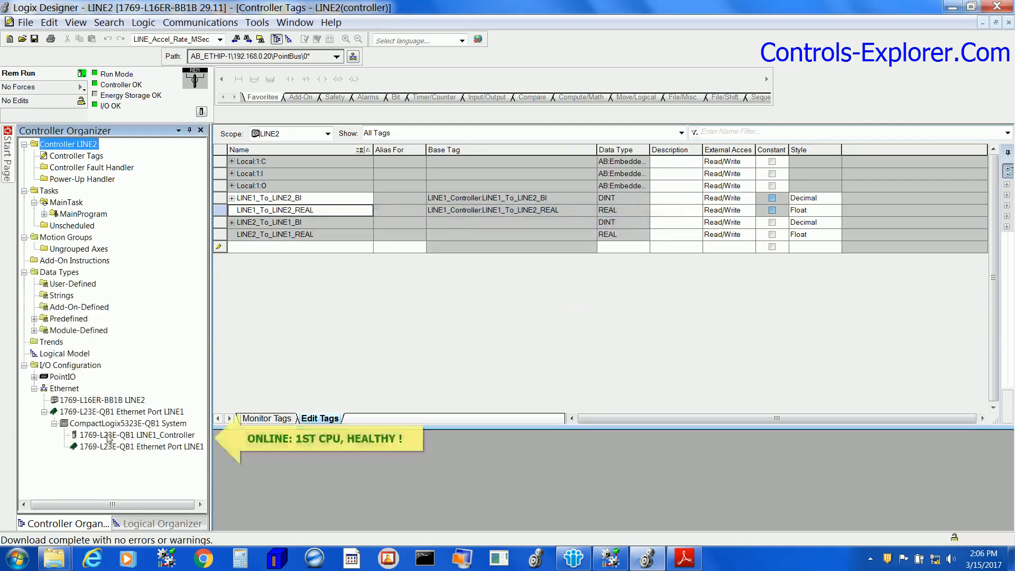
click(127, 423)
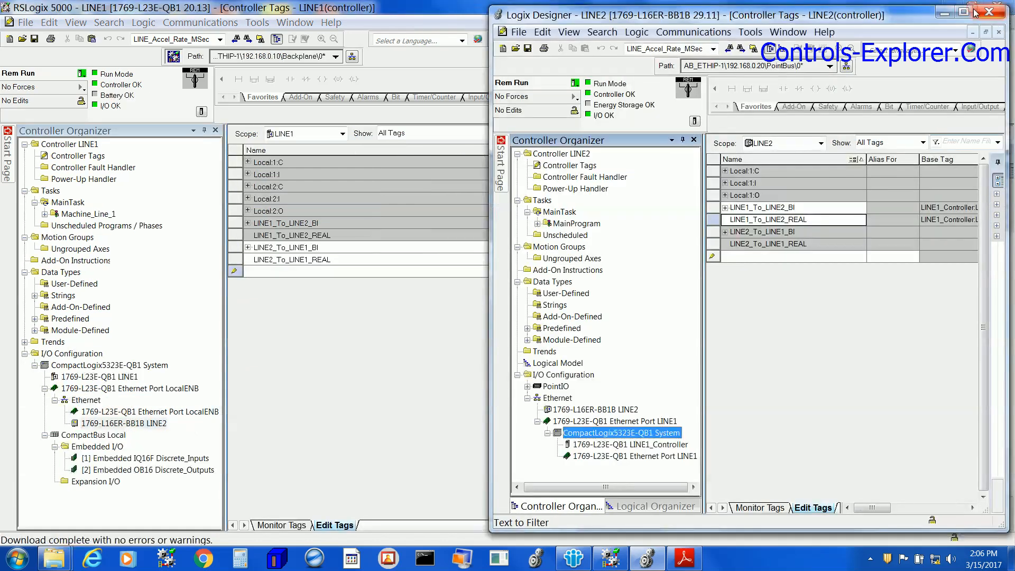
Step: Fit the LINE1 window beside LINE2 and monitor controller tags in both projects
click(989, 15)
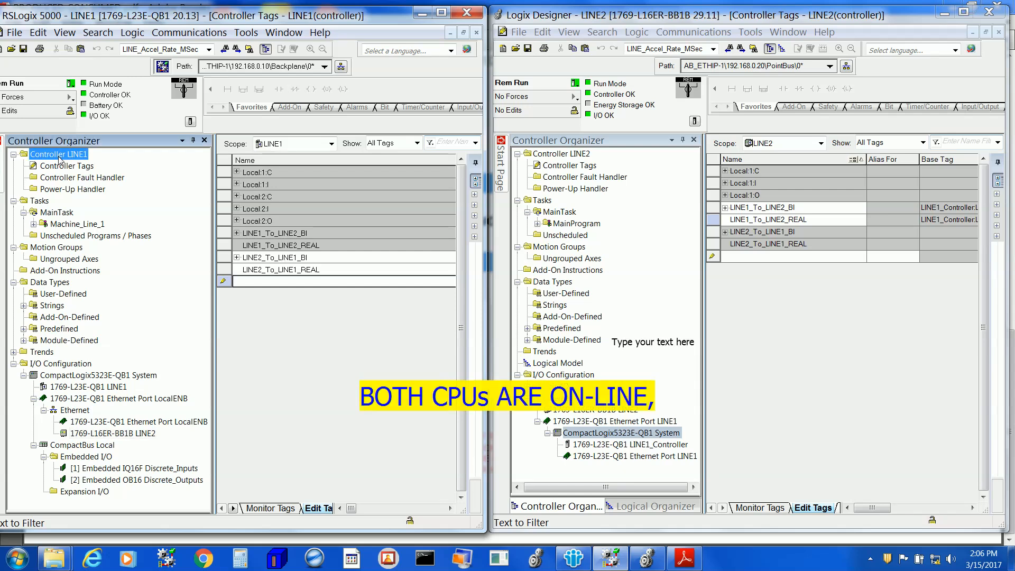
click(560, 154)
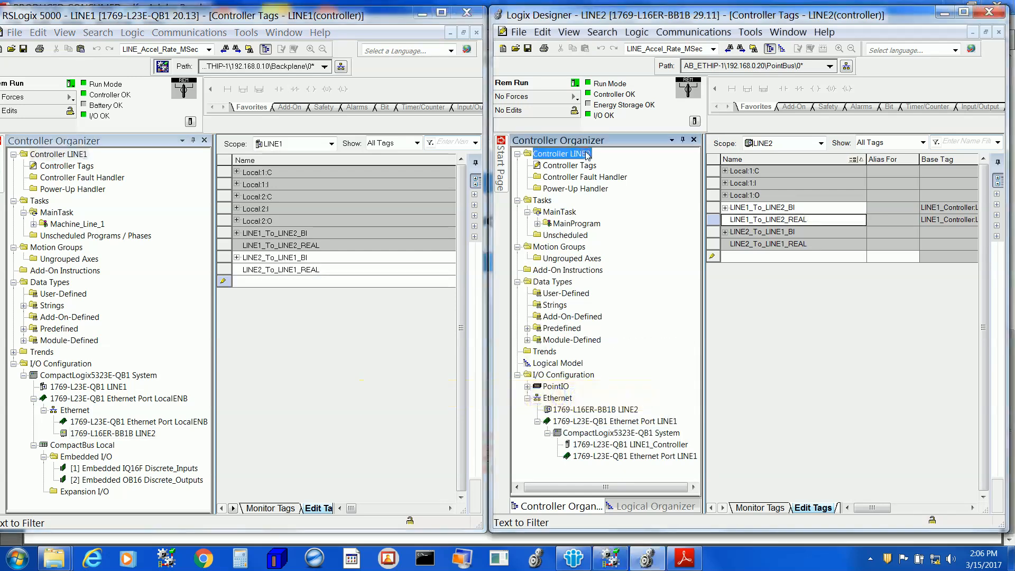
click(271, 508)
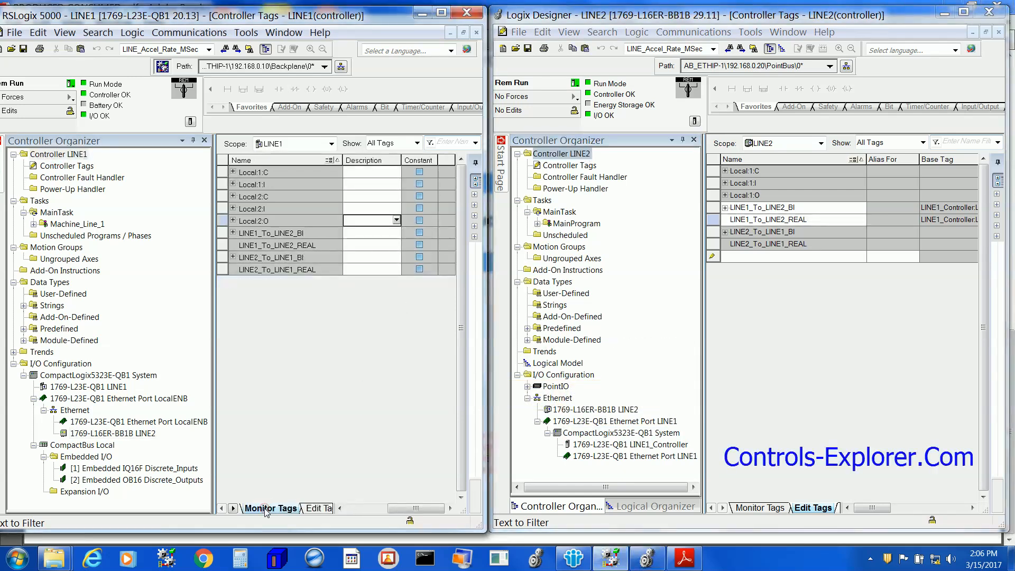
click(758, 507)
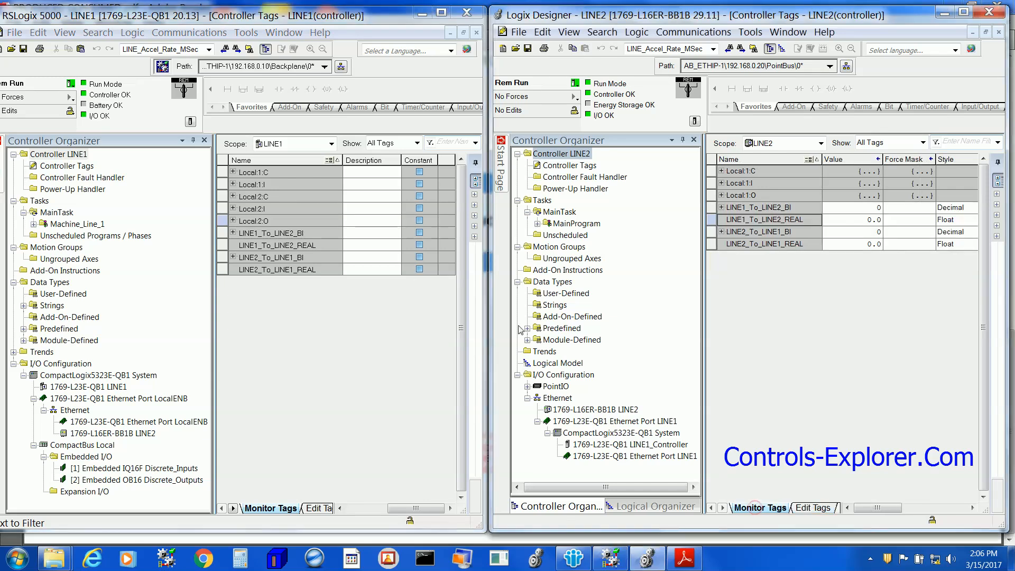